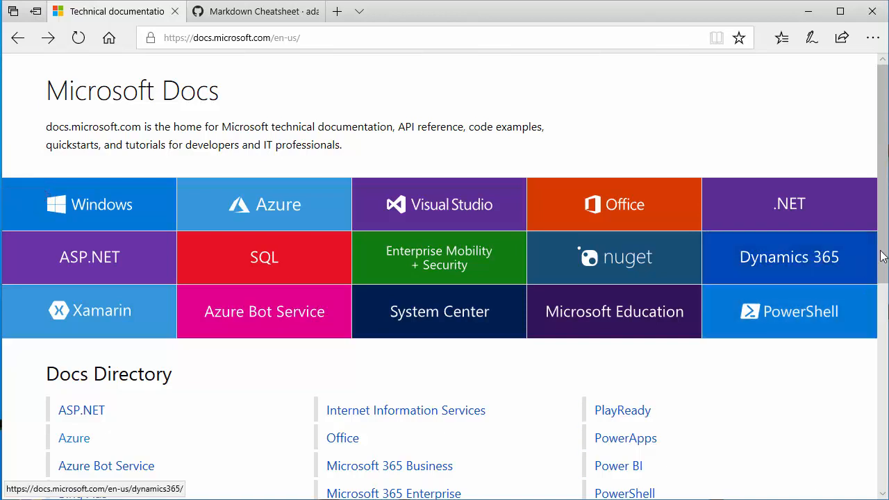
- Scroll through the Microsoft Docs home page and product directory before choosing Azure
scroll(down, 3)
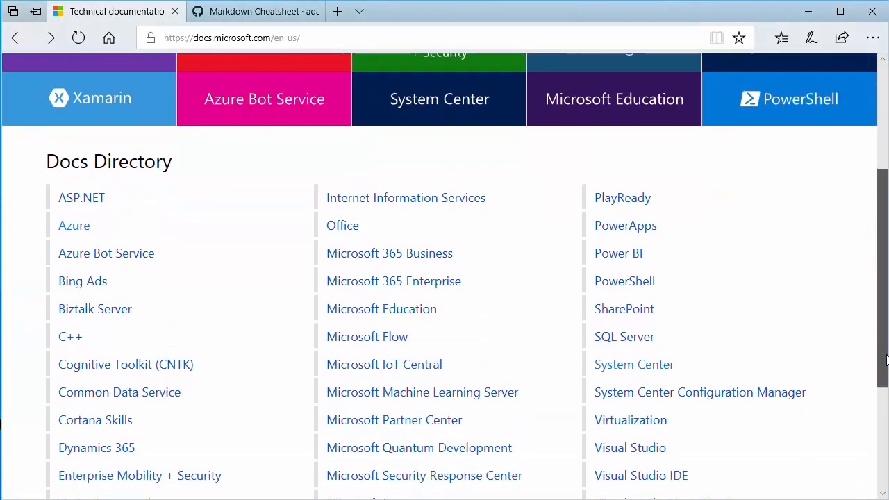
scroll(down, 3)
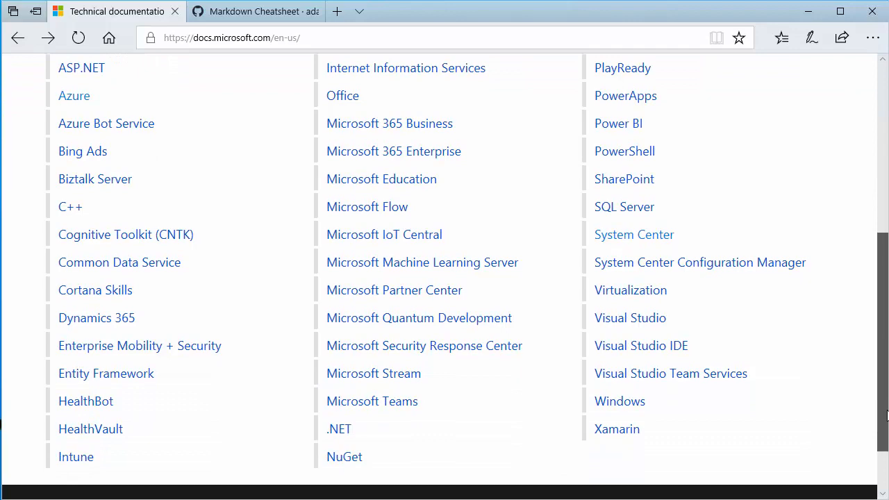
scroll(up, 3)
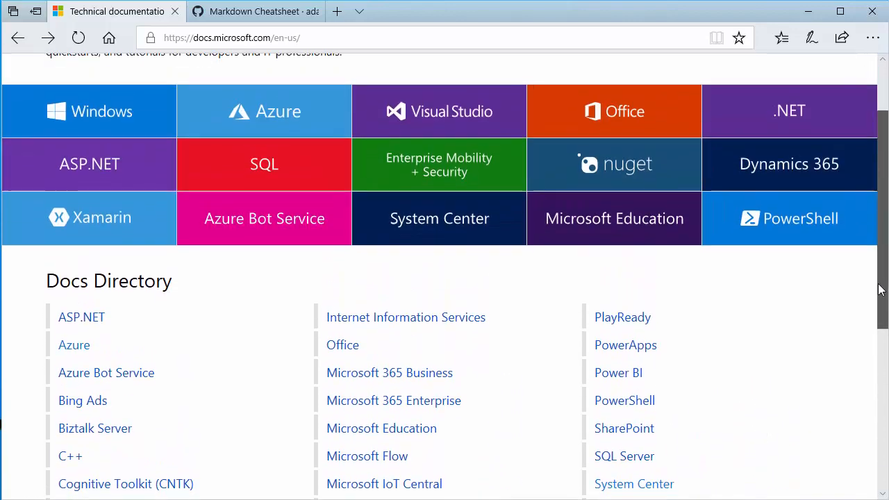
scroll(up, 3)
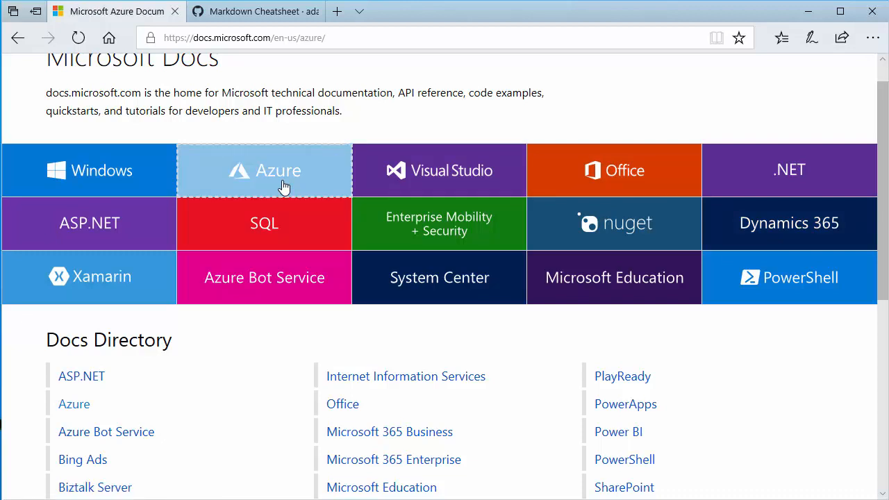
mouse_move(303, 171)
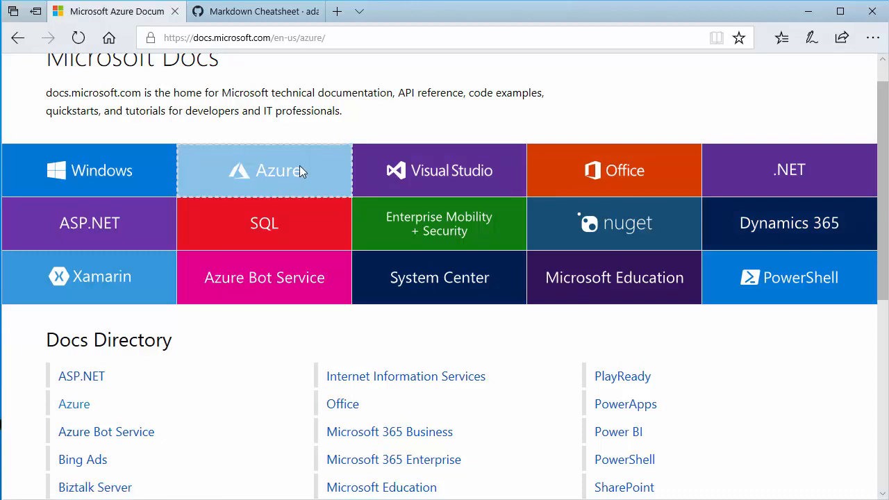
mouse_move(278, 189)
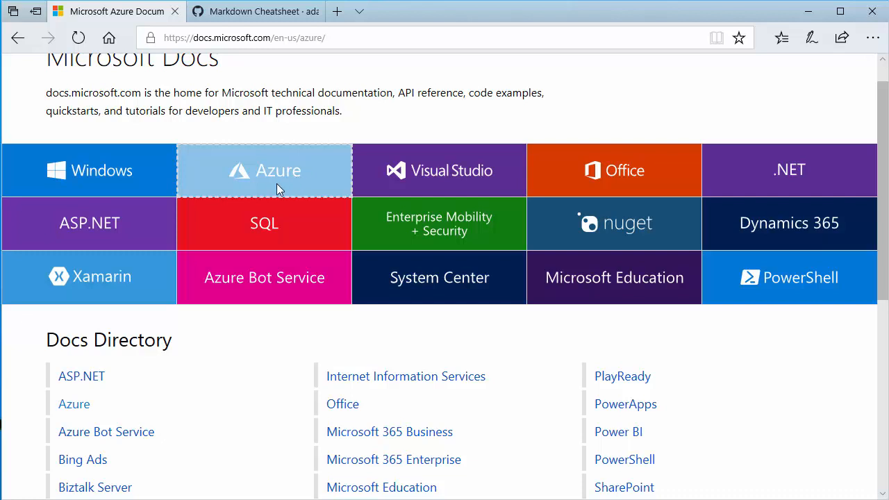
click(264, 170)
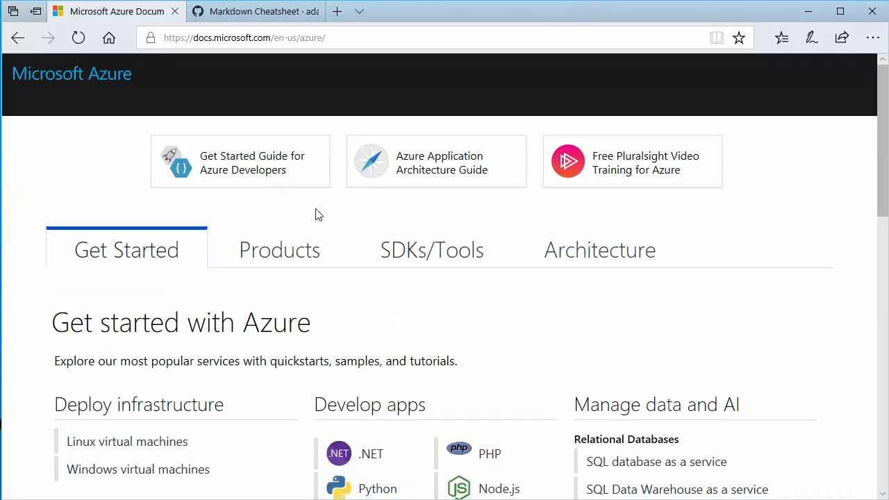
scroll(down, 3)
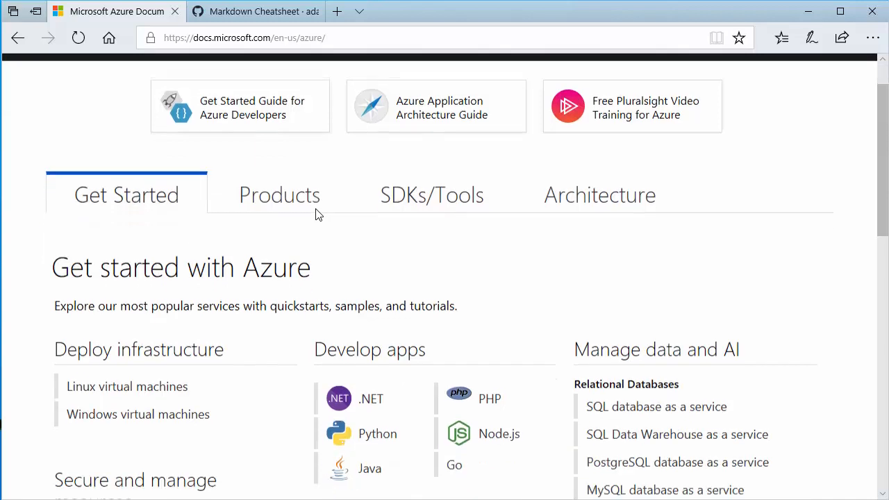
scroll(down, 3)
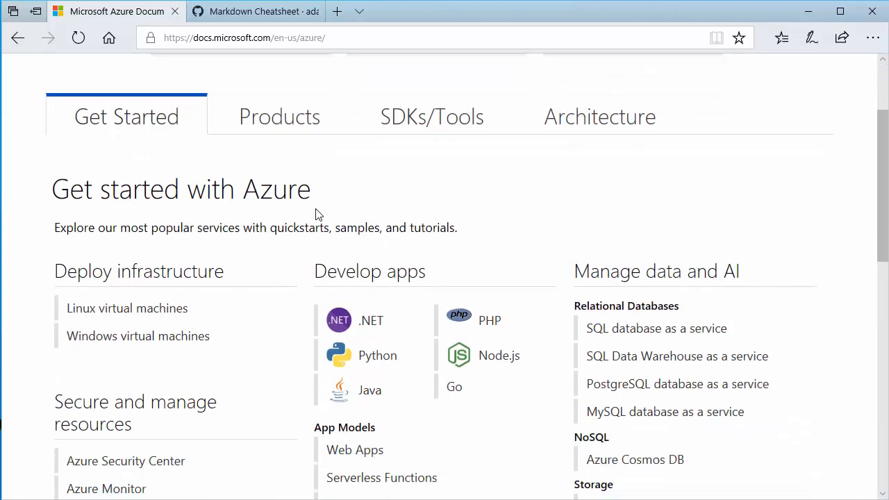
scroll(down, 3)
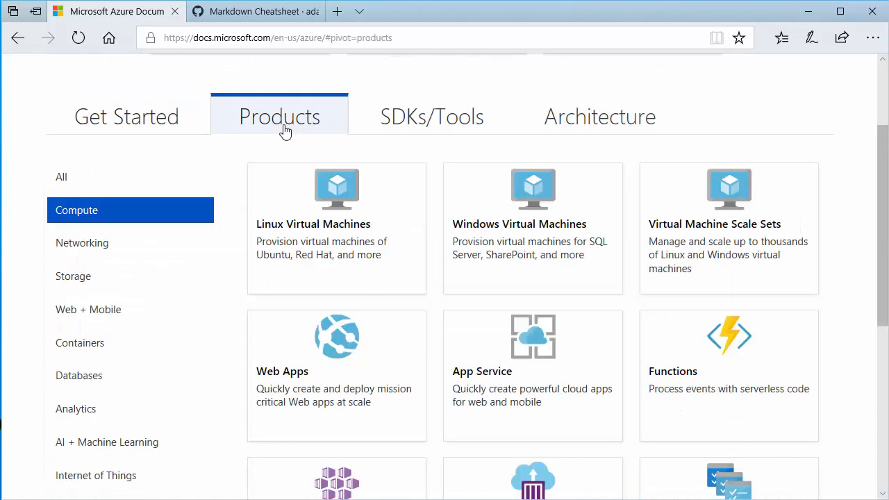
mouse_move(437, 125)
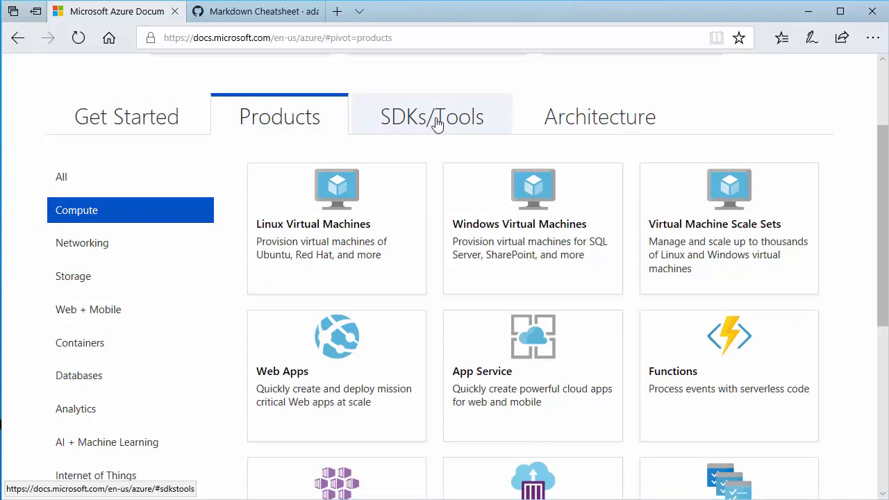
click(432, 117)
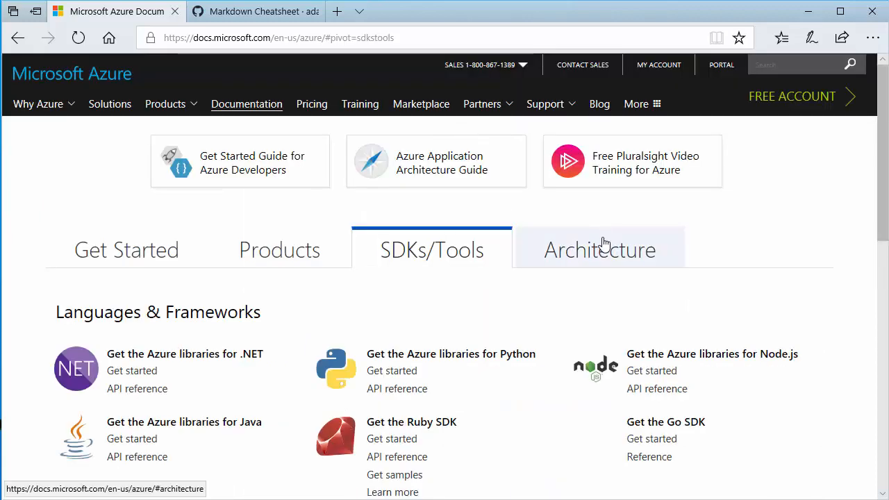
click(600, 250)
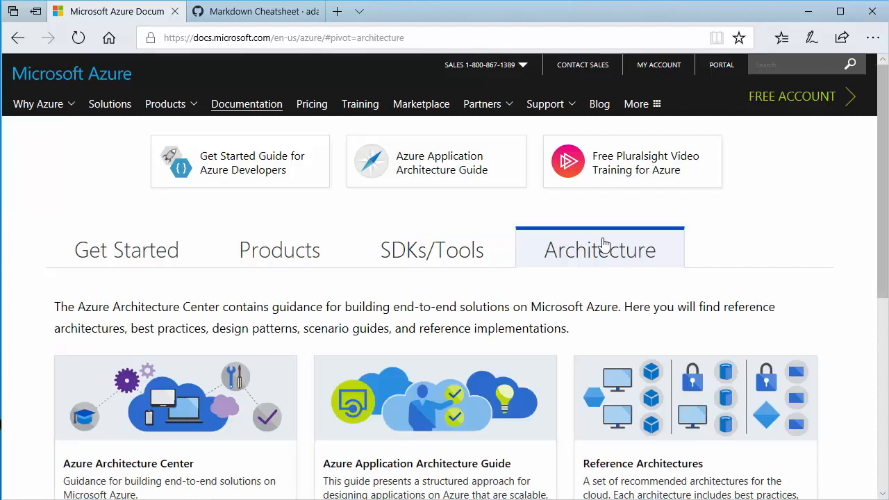
mouse_move(452, 293)
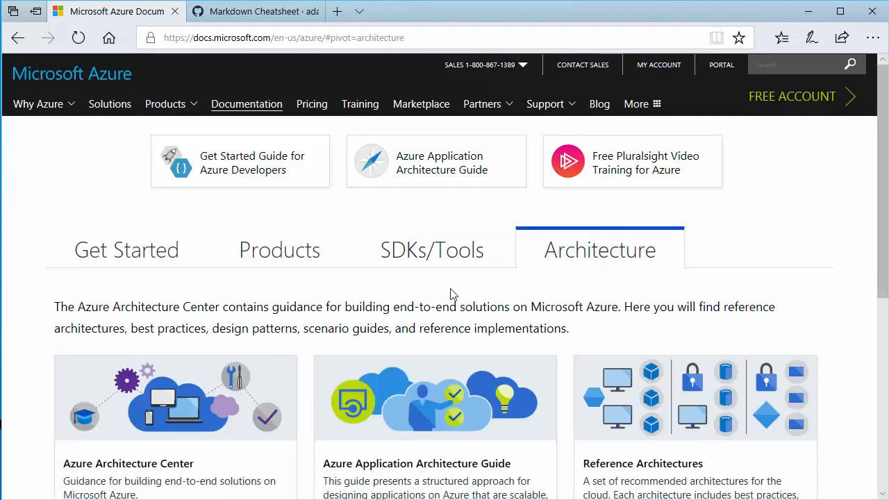
click(126, 250)
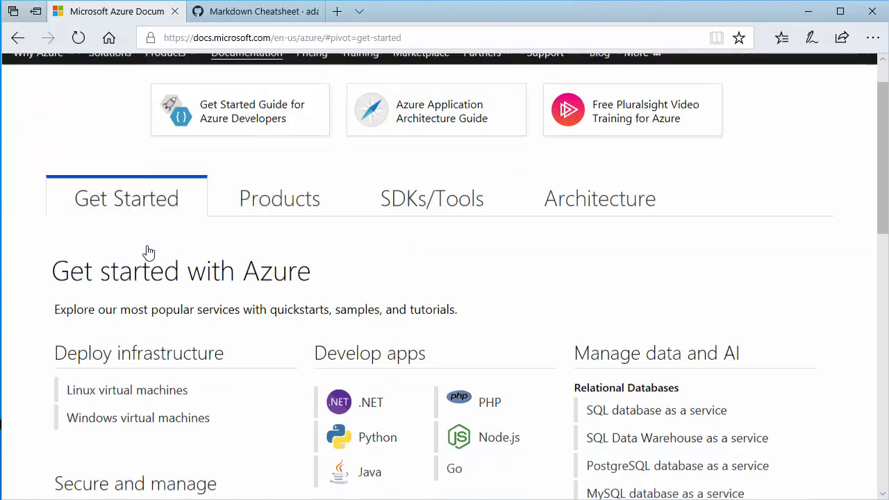
scroll(down, 3)
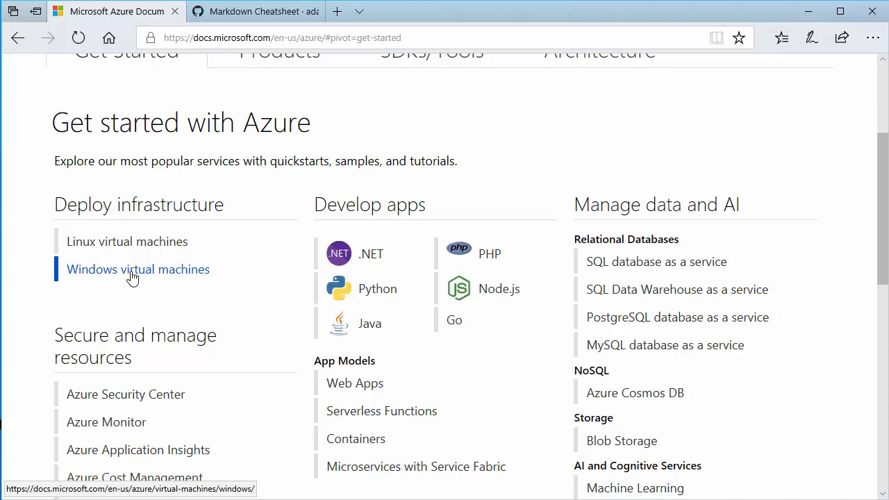
- Open 'Windows virtual machines' under Deploy infrastructure and scroll to Step-by-Step Tutorials
click(138, 270)
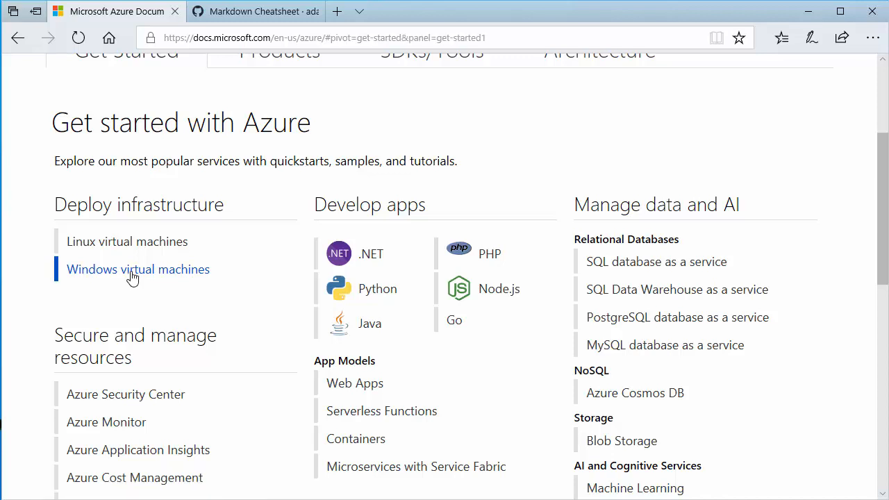
click(138, 269)
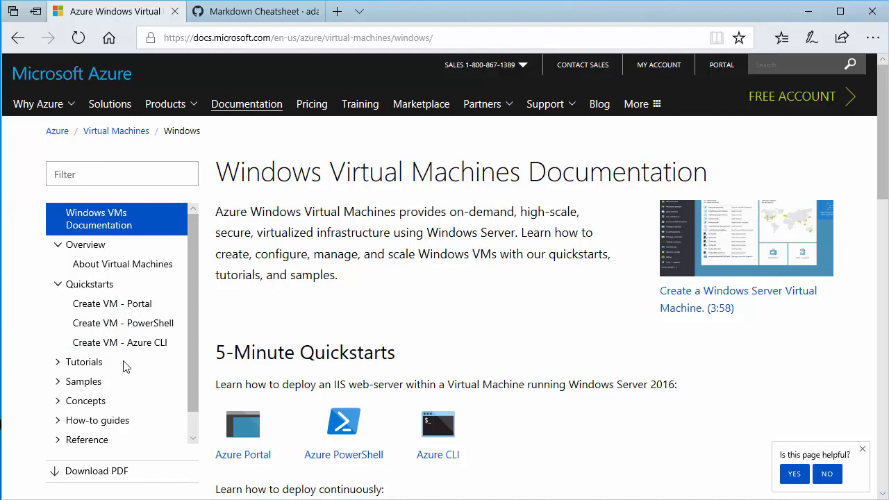
mouse_move(83, 381)
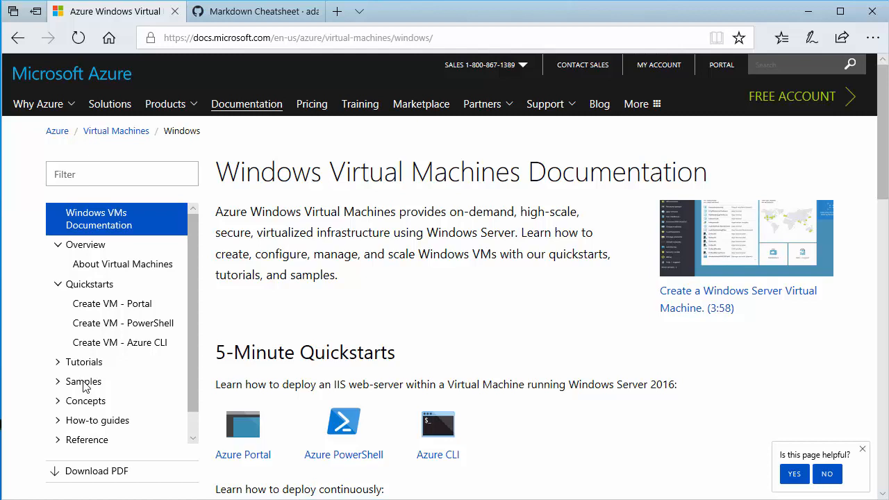
scroll(down, 3)
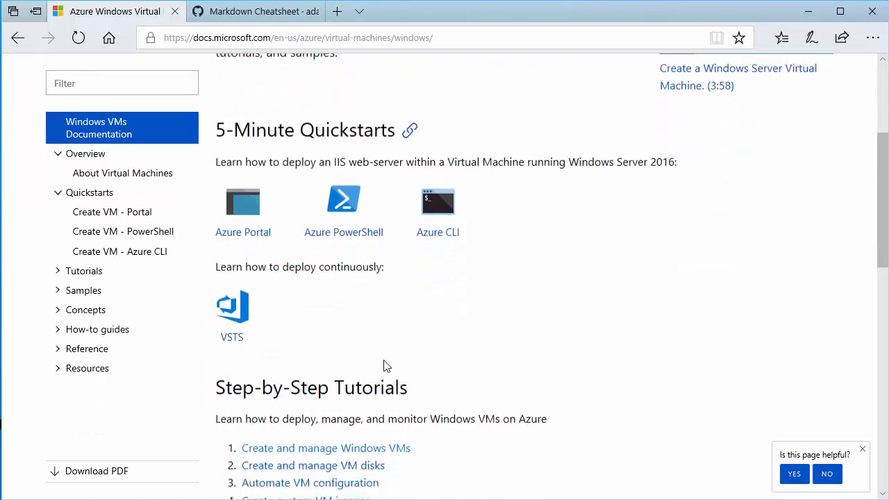
scroll(down, 3)
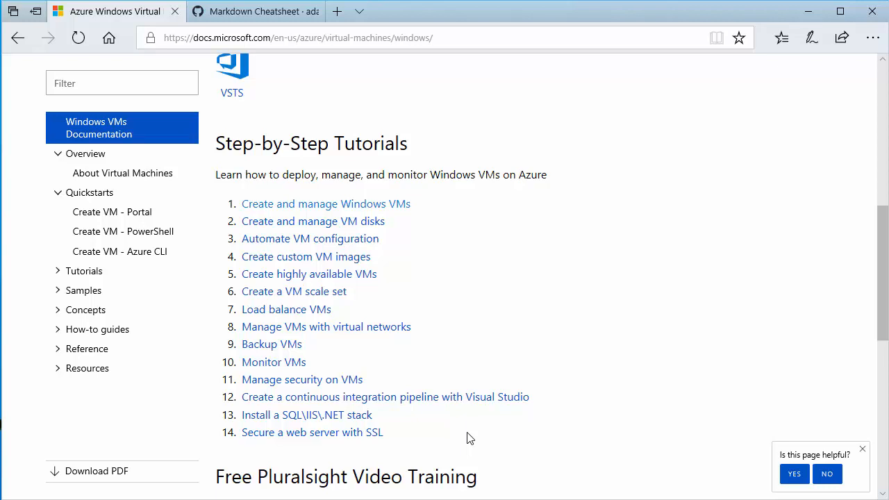
mouse_move(357, 208)
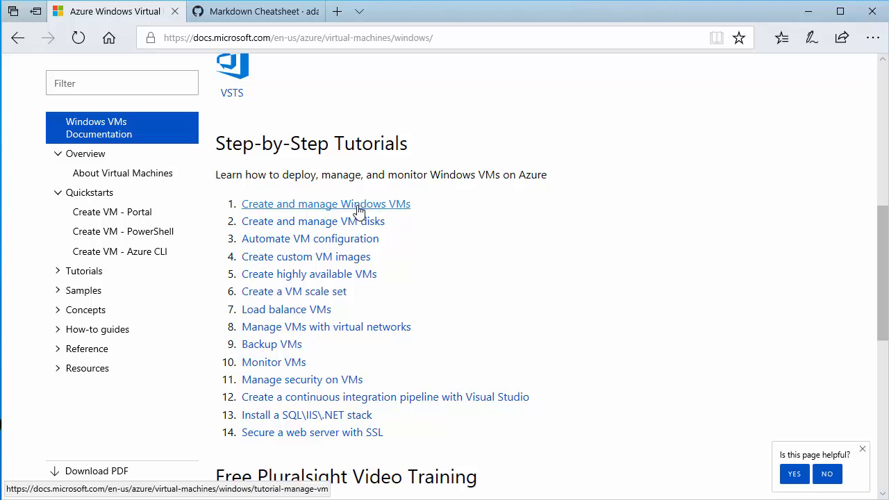
- Open tutorial 1, 'Create and manage Windows VMs', from the tutorials list
click(325, 203)
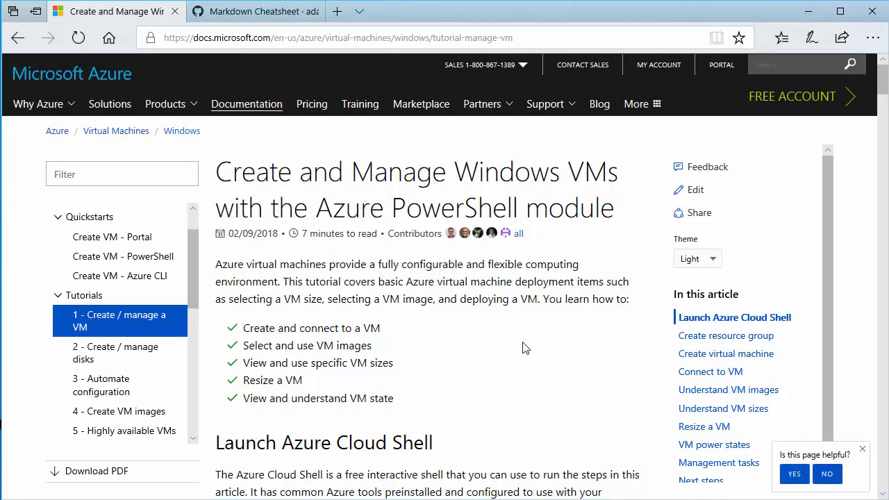
mouse_move(391, 257)
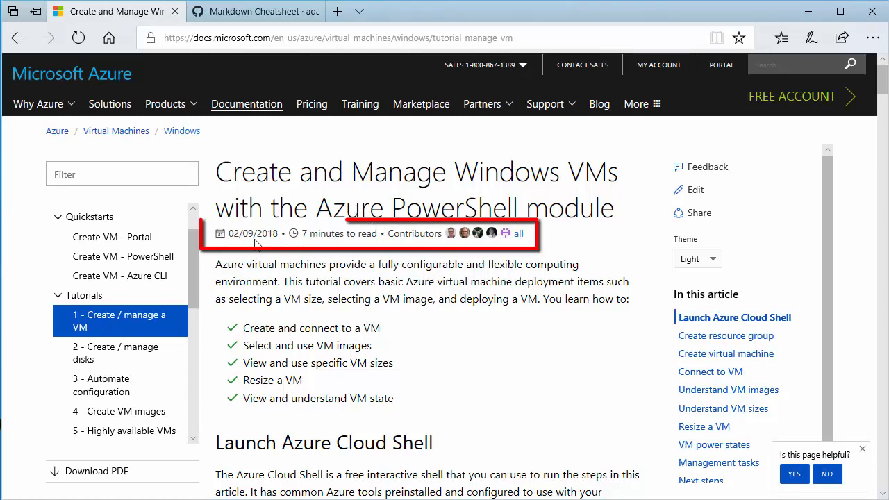
mouse_move(341, 241)
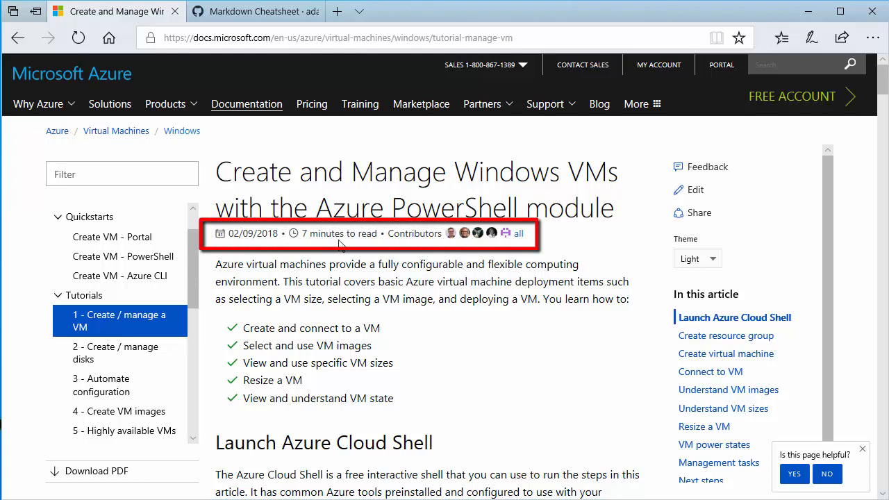
mouse_move(413, 253)
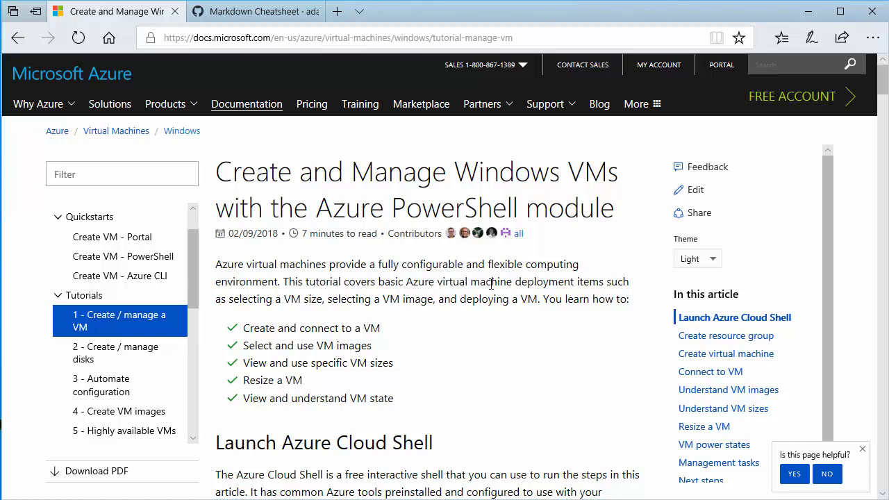
mouse_move(445, 388)
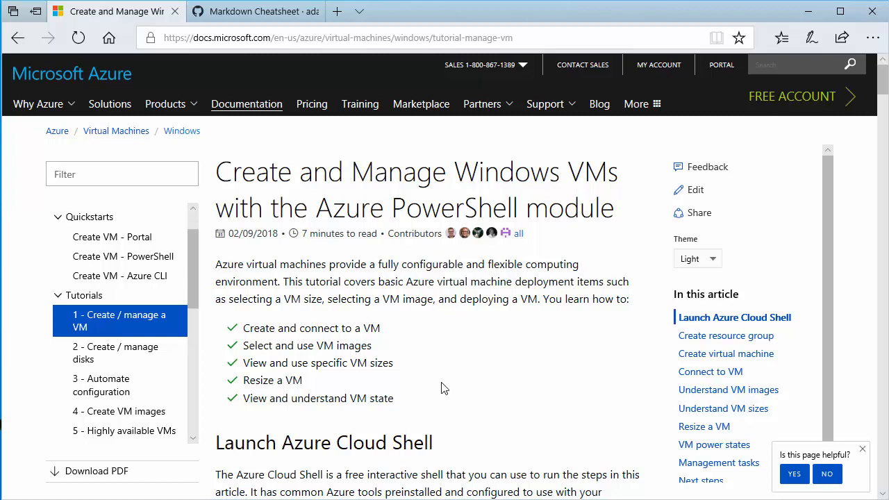
scroll(down, 3)
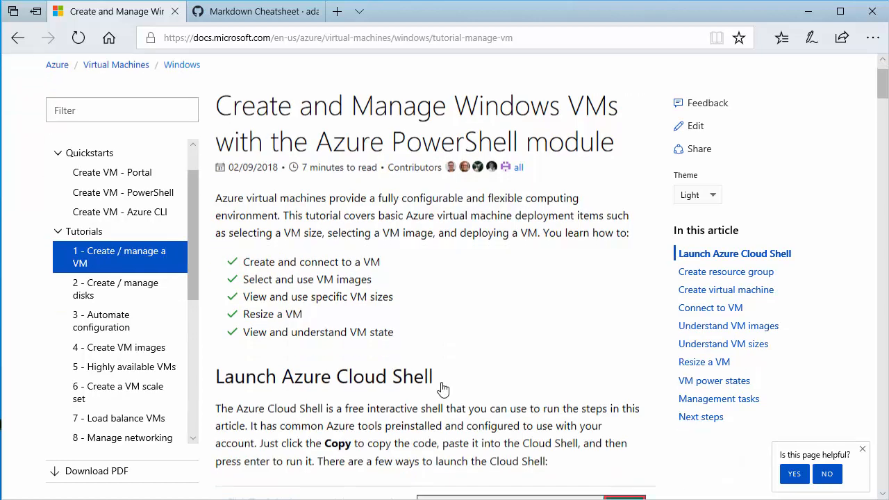
- Scroll from Launch Azure Cloud Shell down to the Create resource group PowerShell example
scroll(down, 3)
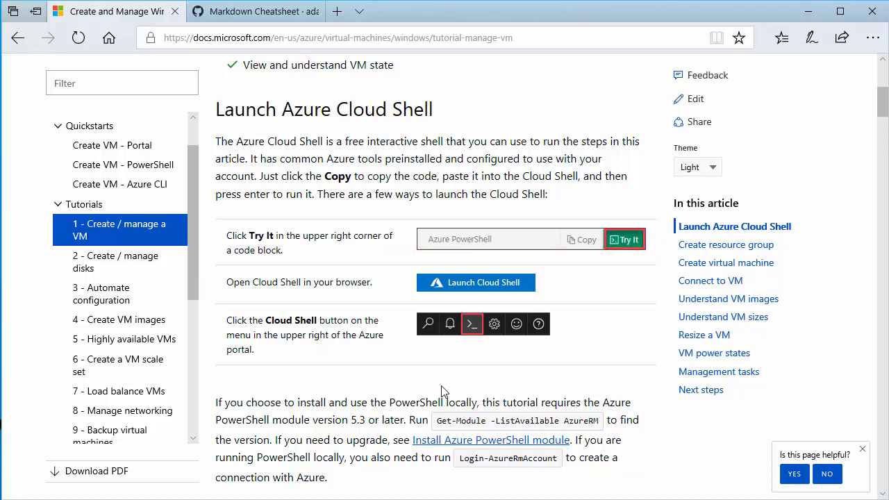
scroll(down, 3)
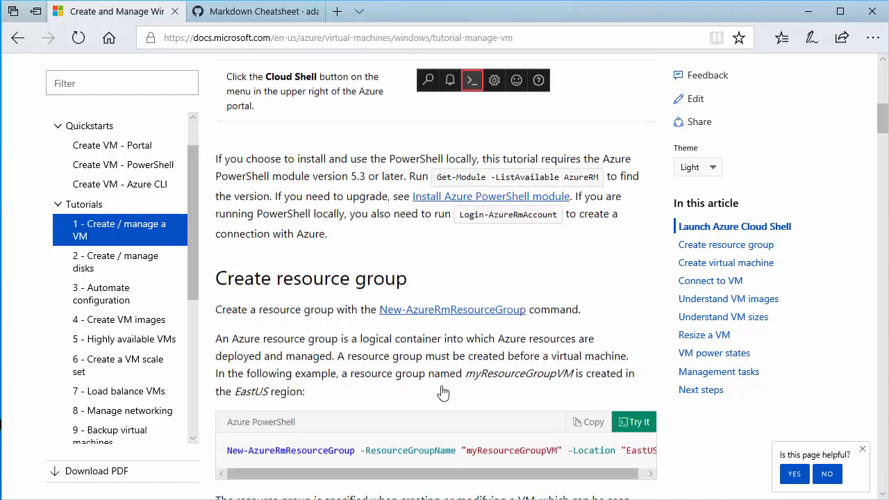
scroll(down, 3)
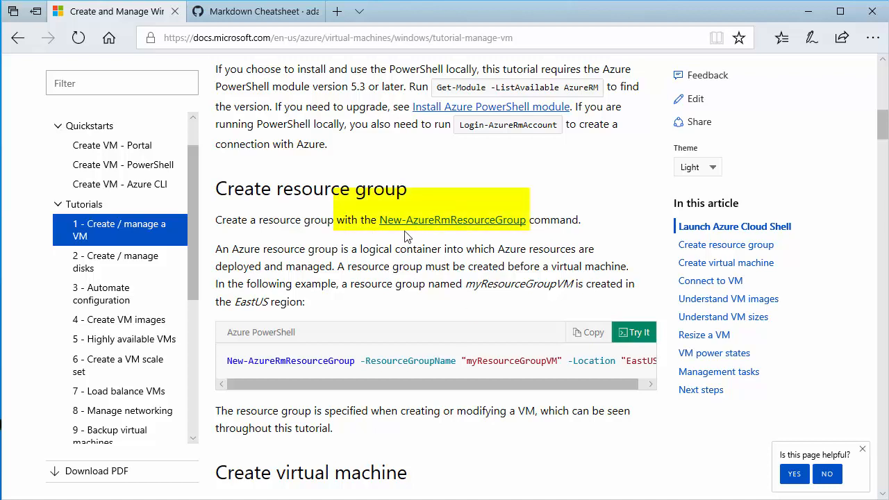
mouse_move(485, 236)
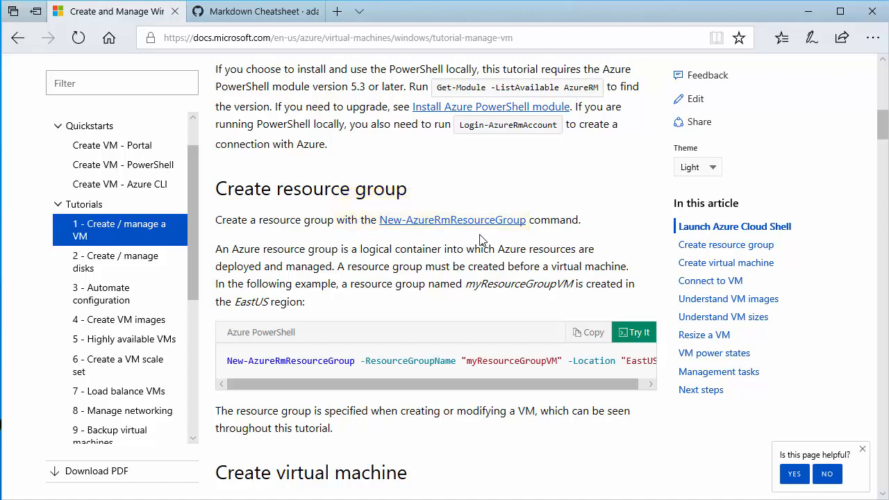
mouse_move(597, 401)
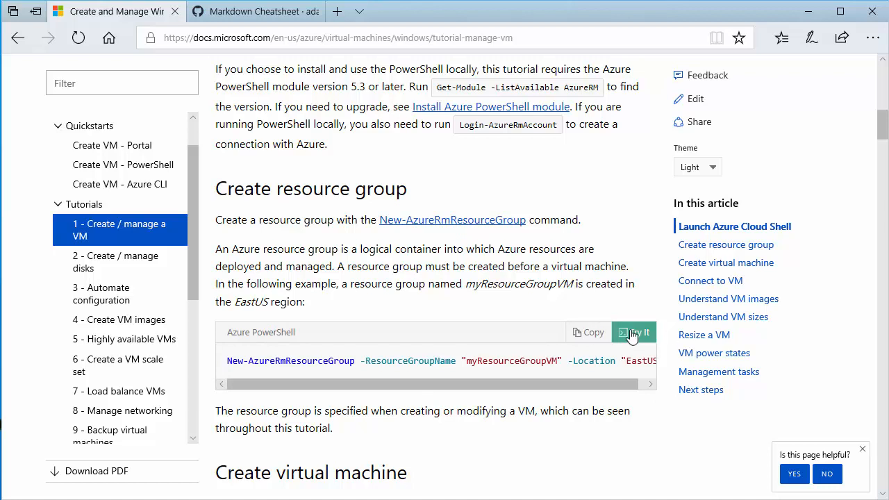
- Launch Cloud Shell via Try It on the resource group code block and sign in with the Azure account
click(637, 332)
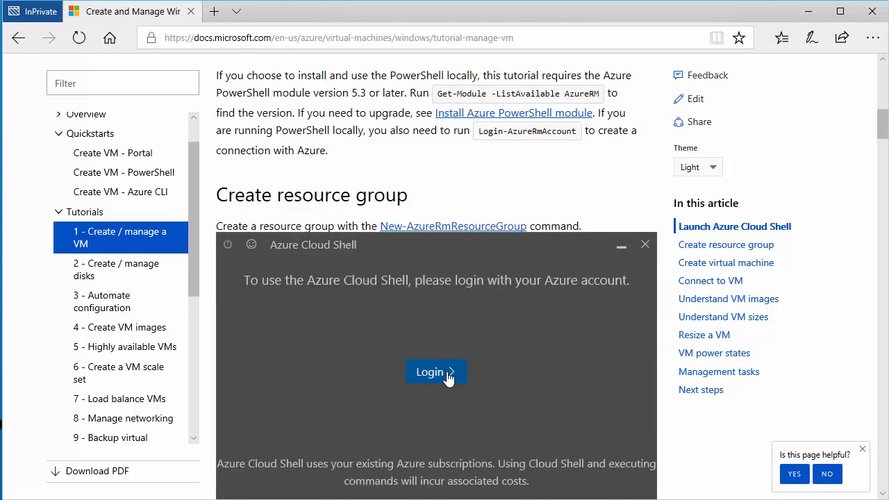
click(434, 371)
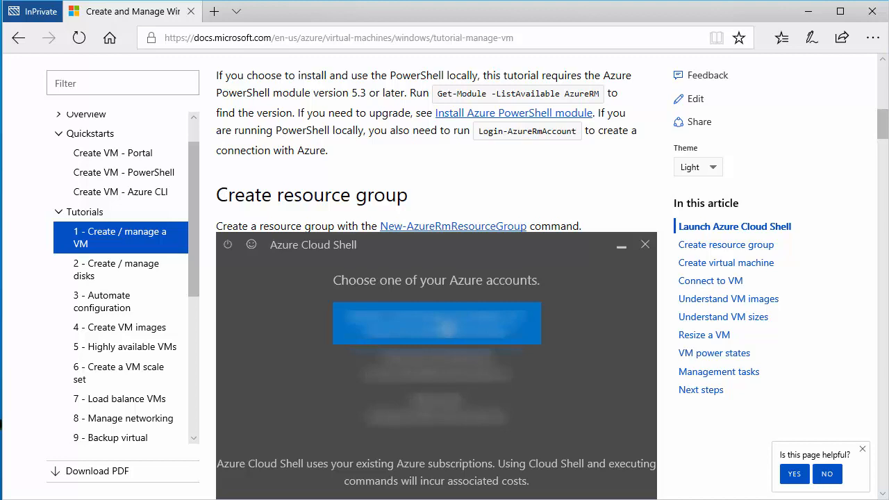
click(436, 323)
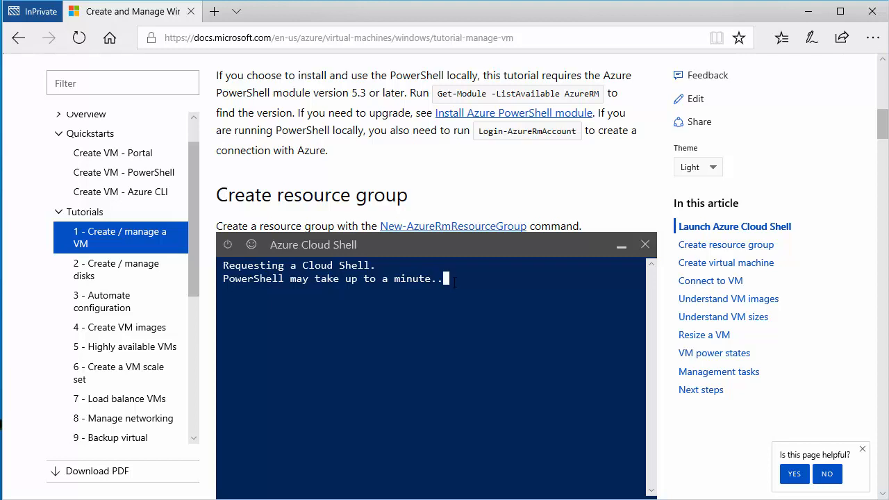
mouse_move(455, 281)
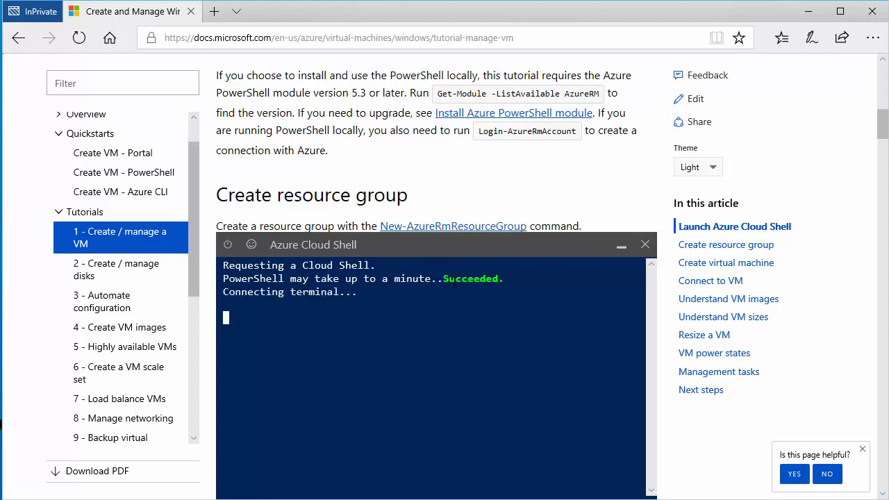
mouse_move(547, 193)
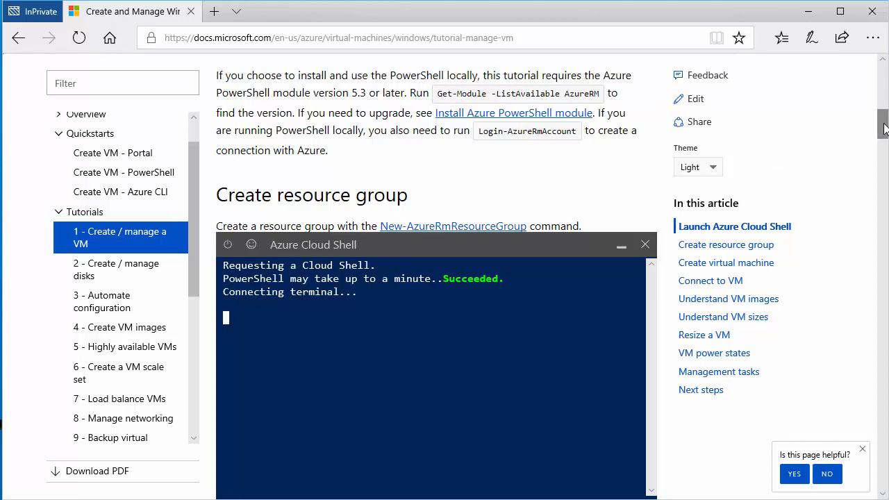
- Scroll the tutorial back to the resource group example while Cloud Shell connects
scroll(down, 3)
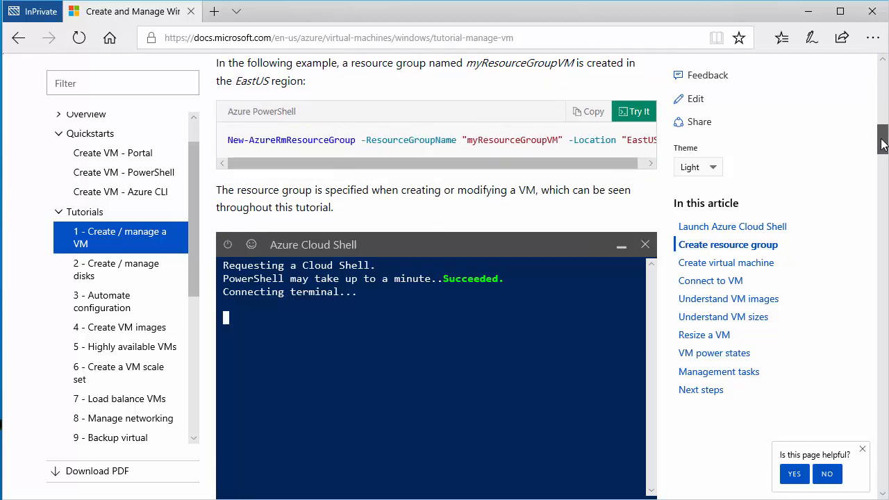
scroll(down, 3)
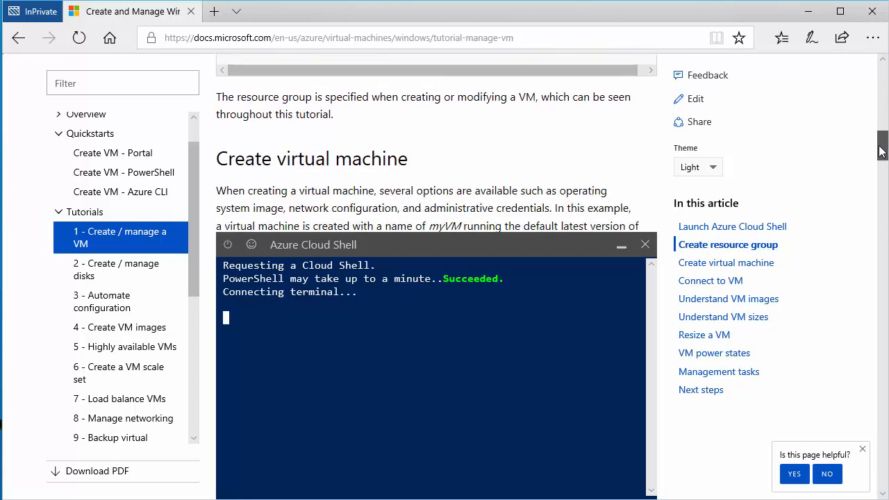
scroll(down, 3)
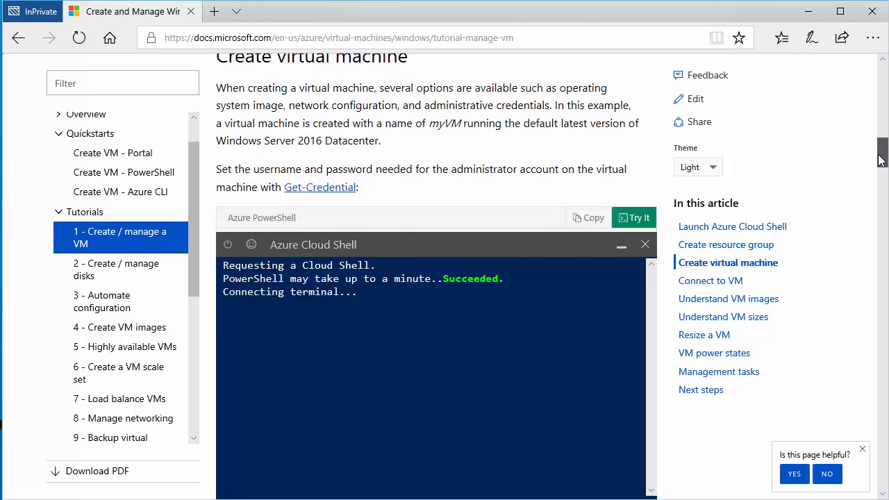
scroll(down, 3)
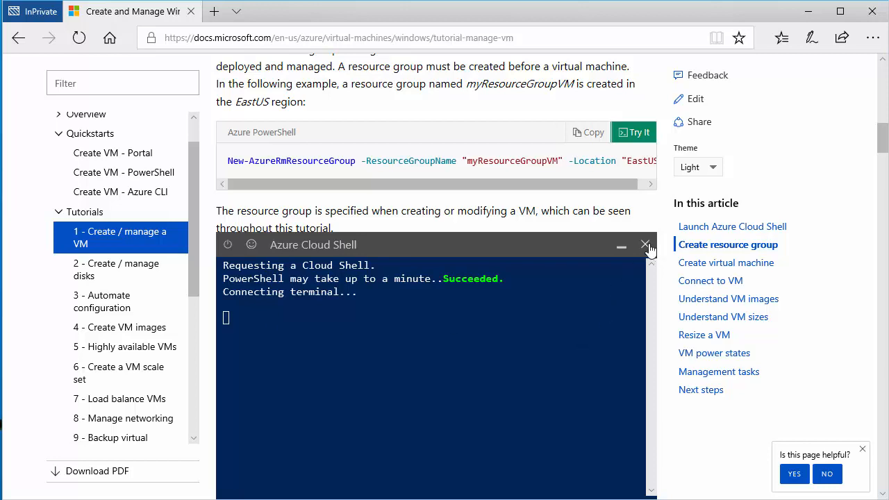
- Close the Azure Cloud Shell panel to restore the full tutorial page
click(646, 245)
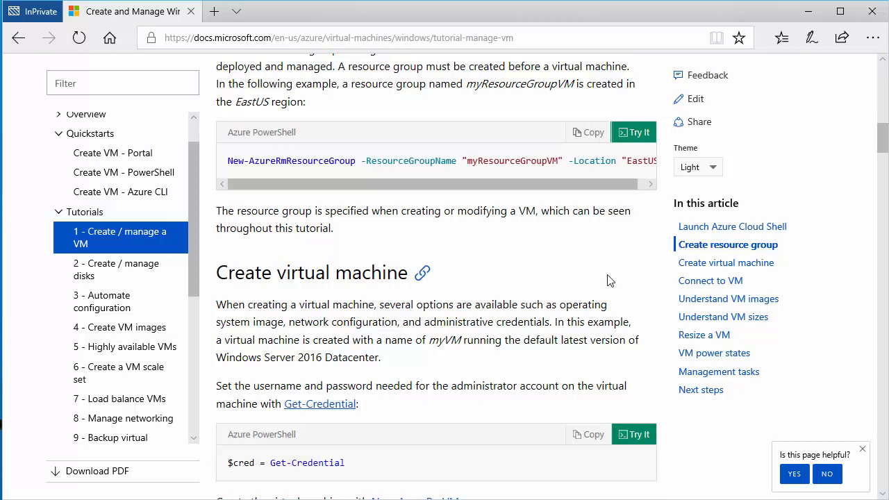
mouse_move(609, 283)
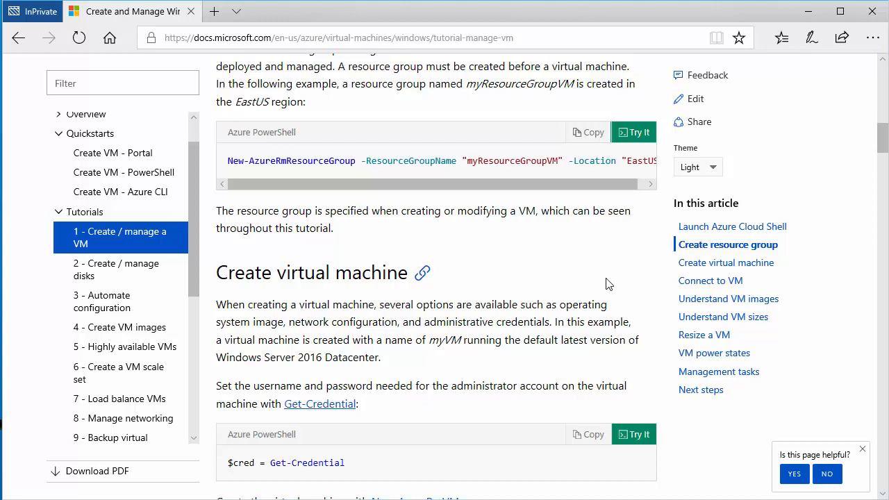
mouse_move(694, 108)
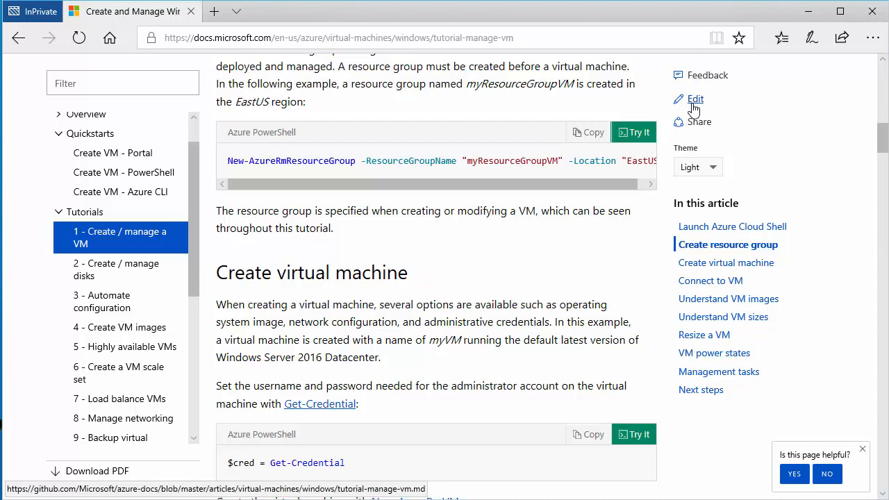
- Open tutorial-manage-vm.md in the MicrosoftDocs/azure-docs repo via Edit and browse the file
click(694, 99)
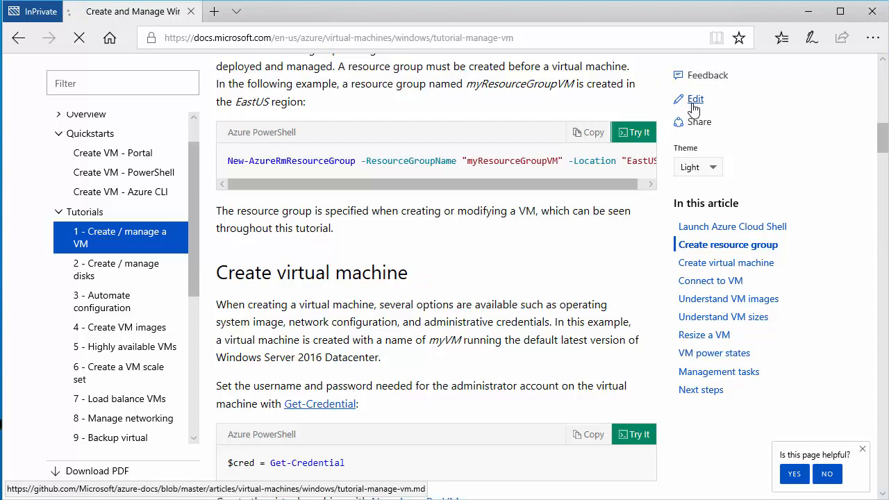
click(694, 99)
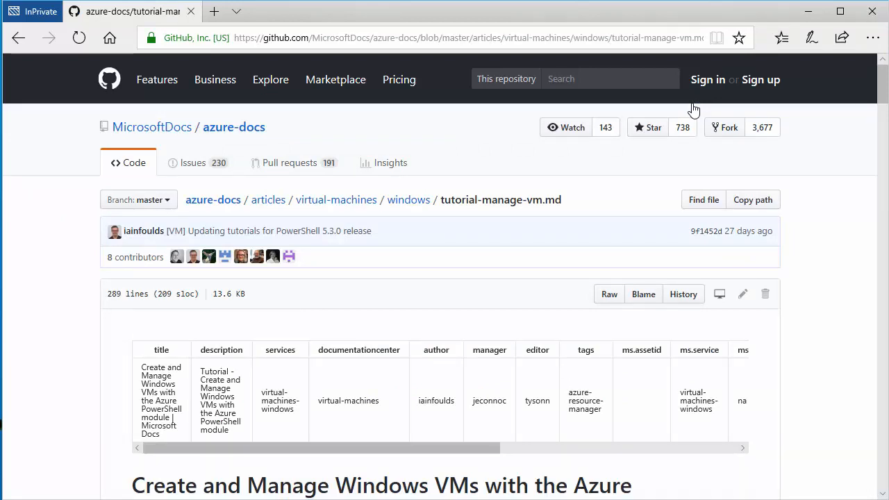
mouse_move(712, 94)
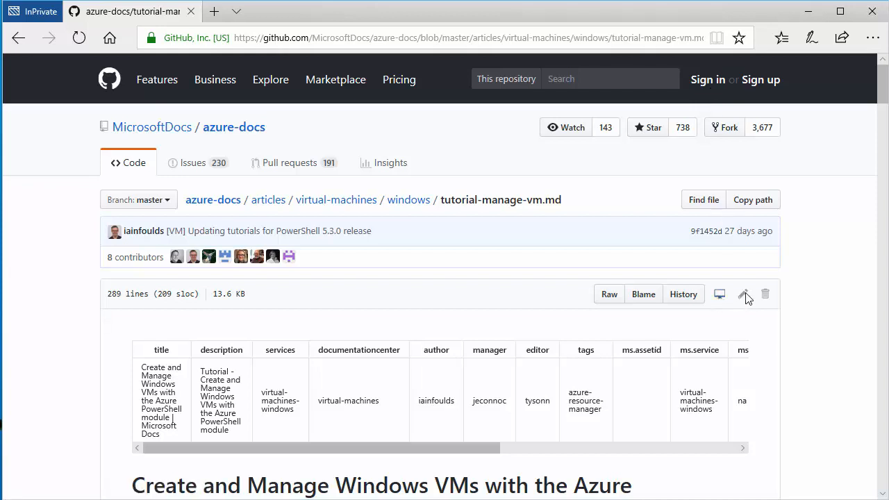
mouse_move(622, 169)
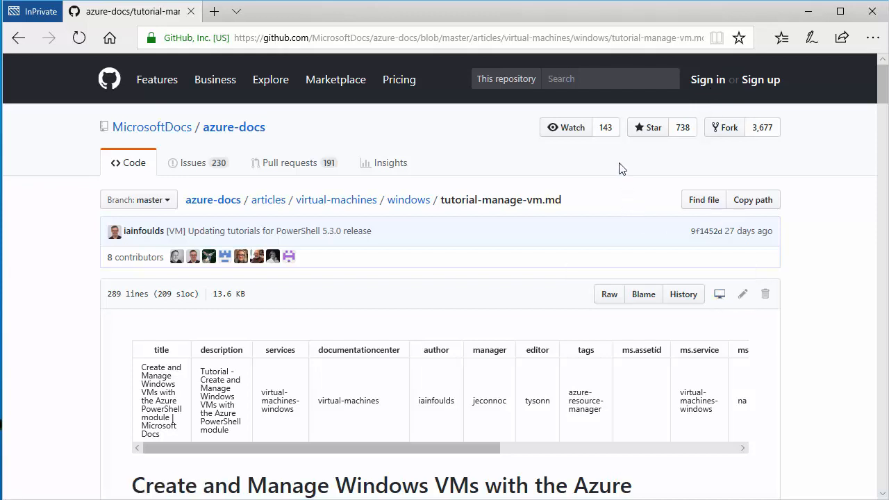
mouse_move(237, 238)
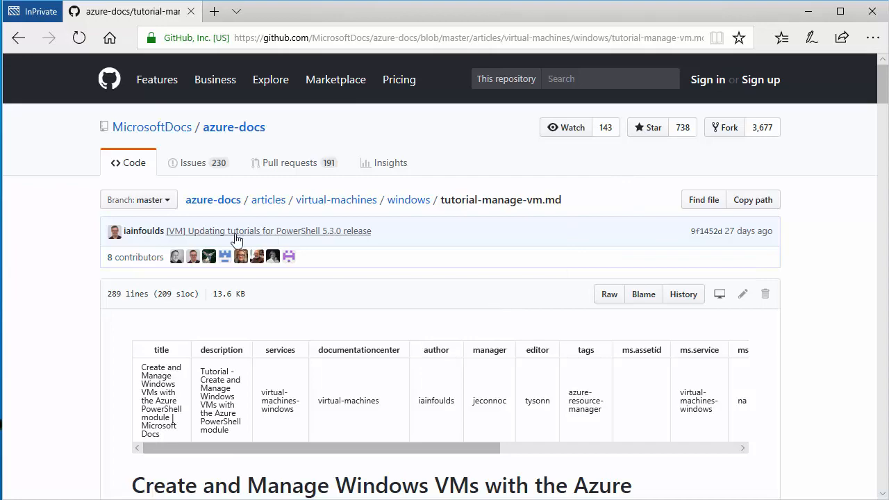
scroll(down, 3)
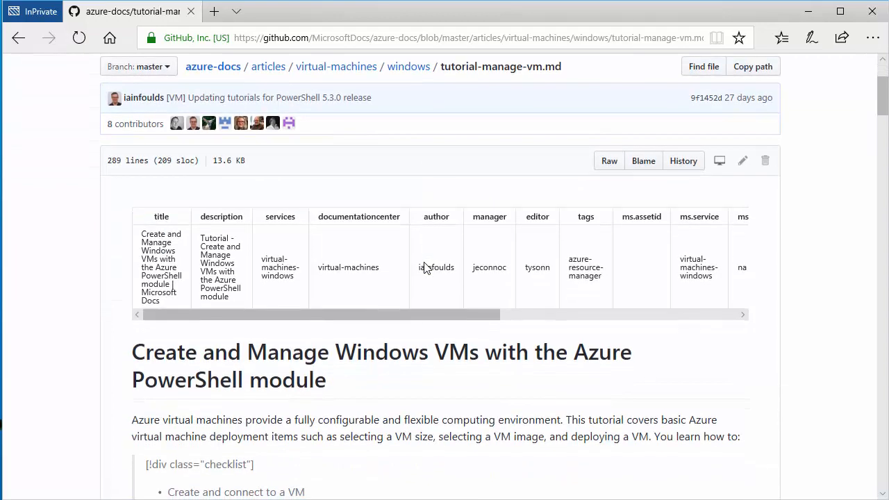
scroll(down, 3)
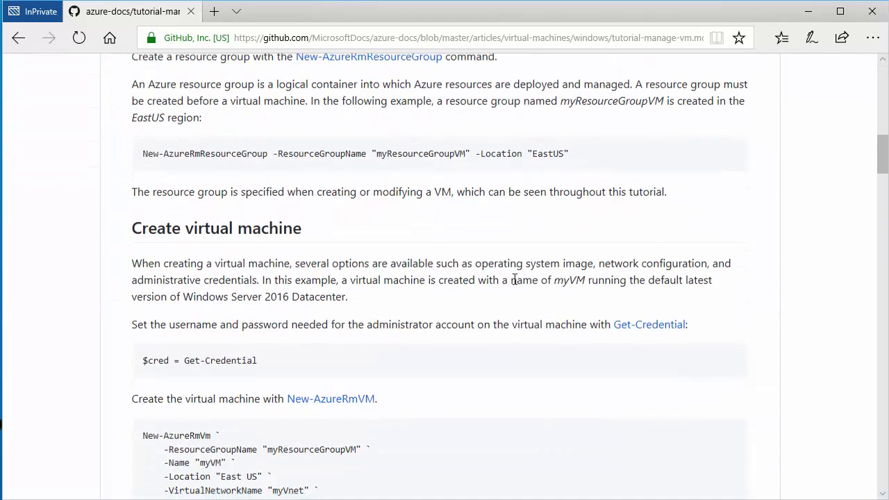
scroll(down, 3)
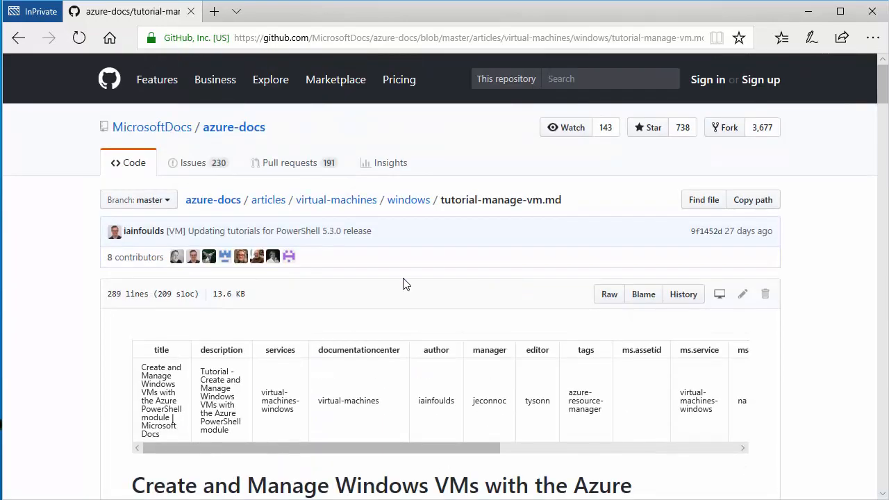
mouse_move(742, 296)
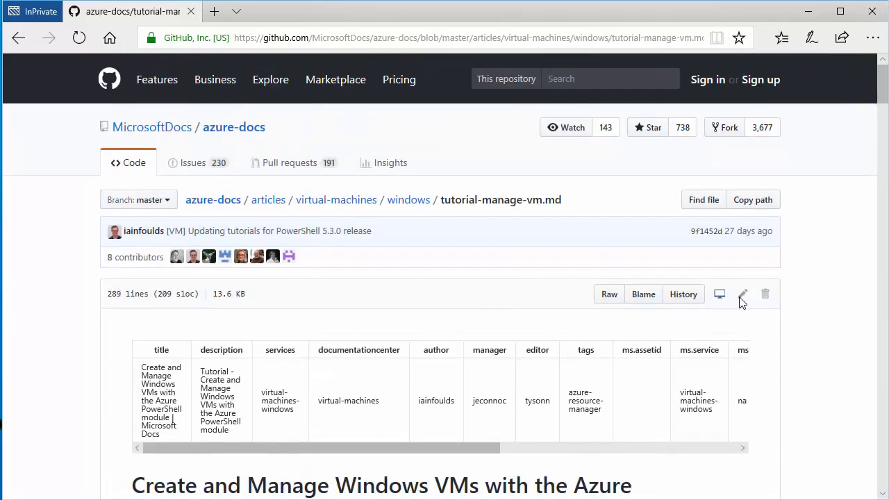
mouse_move(743, 294)
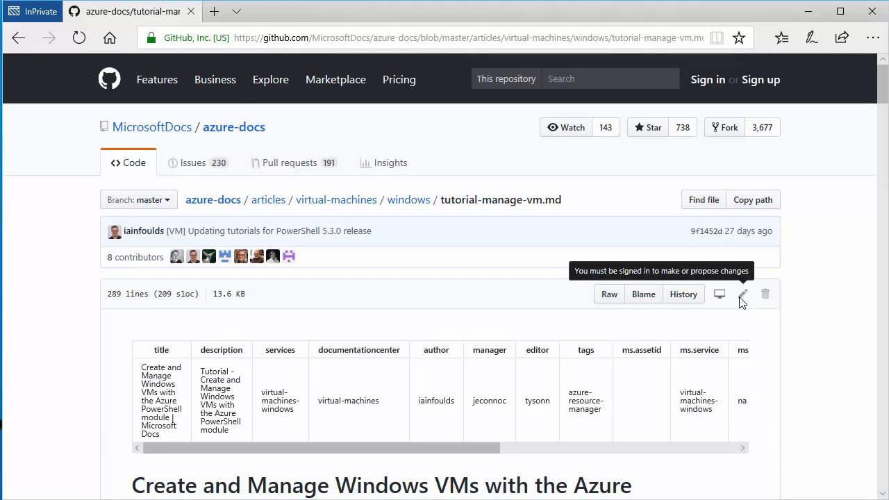
- Sign in to GitHub and start editing tutorial-manage-vm.md in your fork via the pencil icon
click(742, 294)
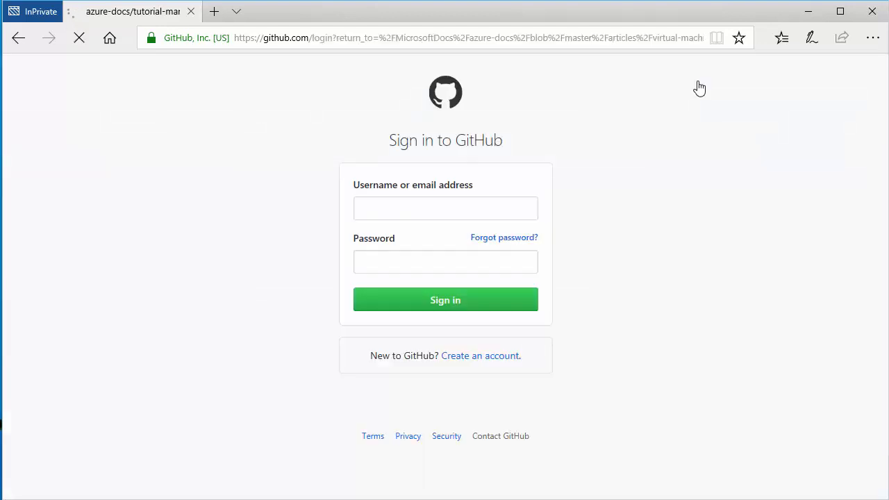
click(445, 207)
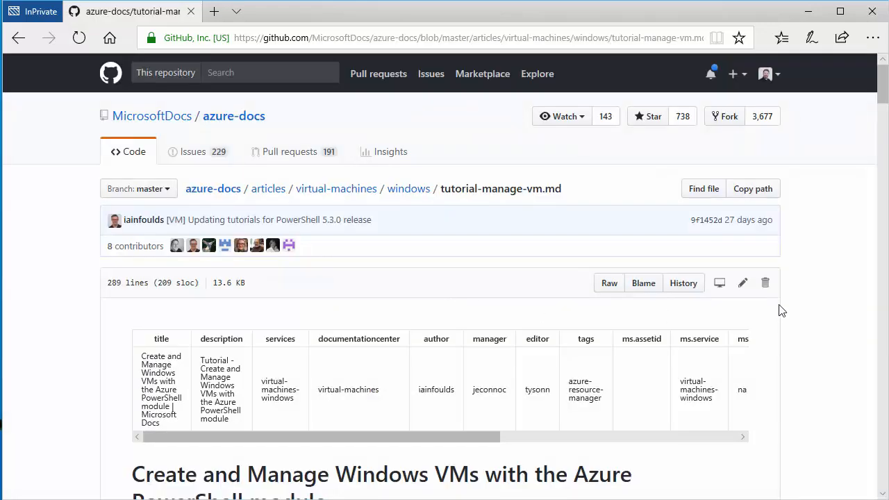
click(742, 283)
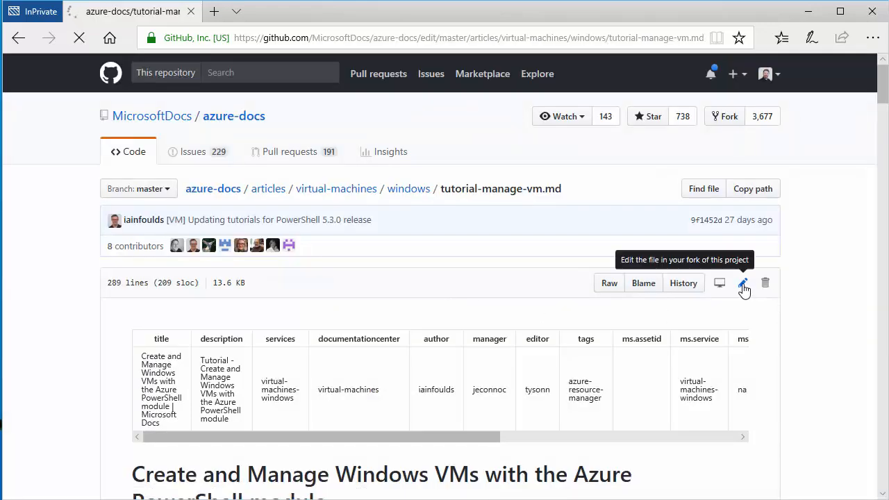
- Change the metadata author value on line 6 to 'mbender' and reach the Propose file change form
click(742, 283)
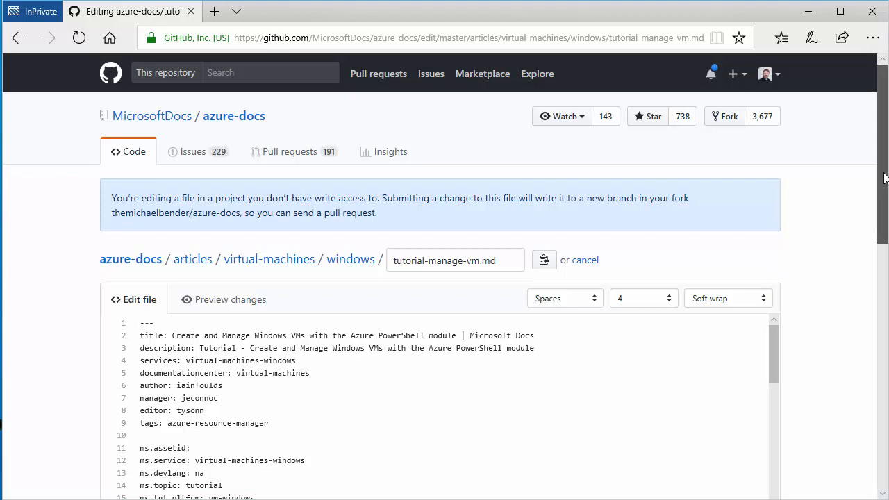
scroll(down, 3)
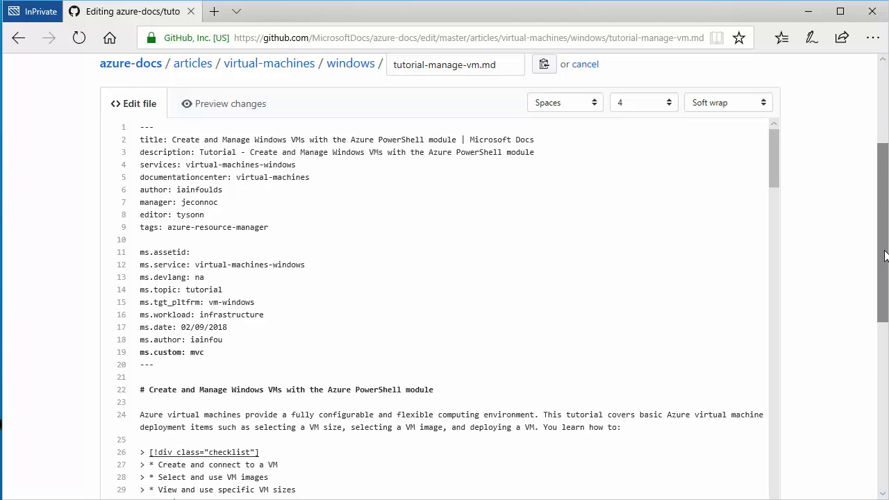
click(209, 202)
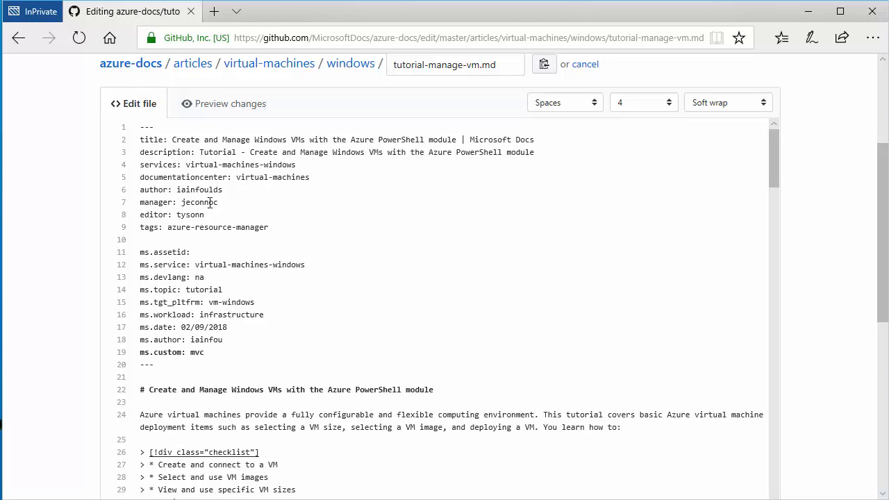
double_click(200, 190)
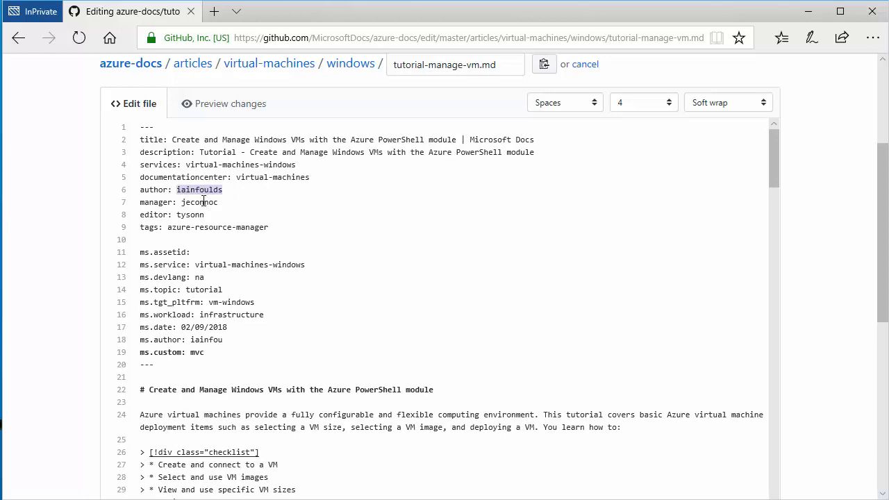
text(mbender)
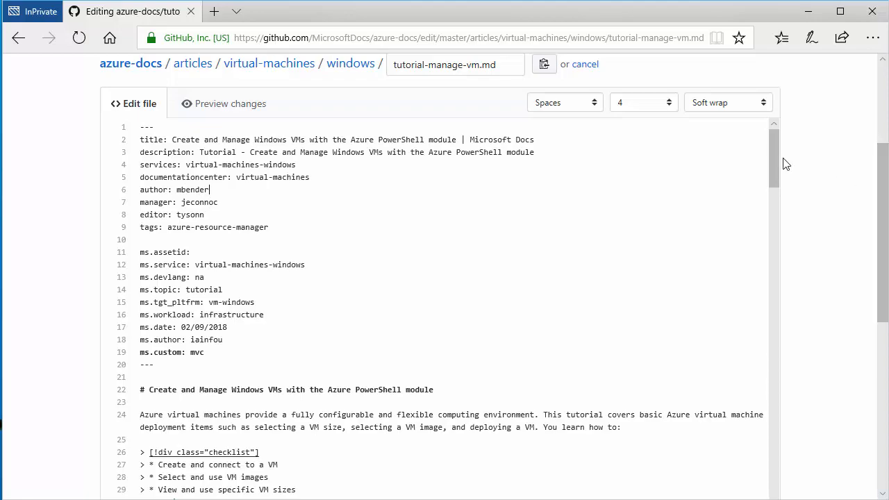
scroll(down, 3)
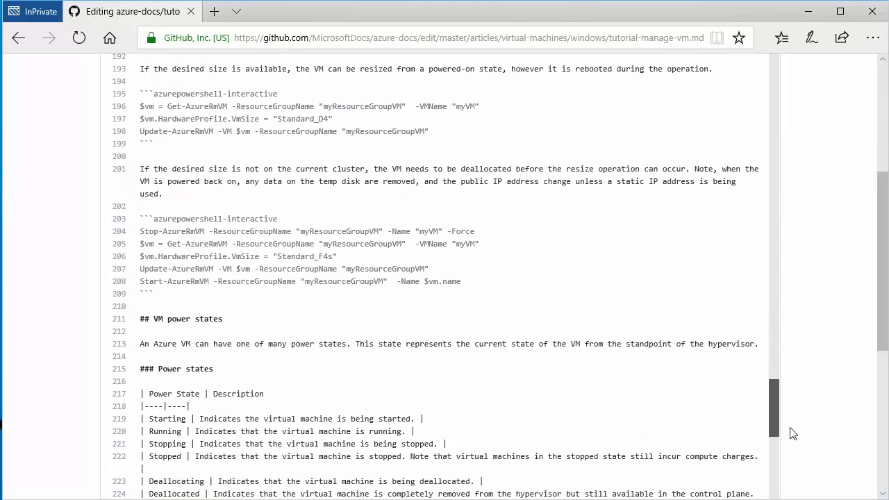
scroll(down, 3)
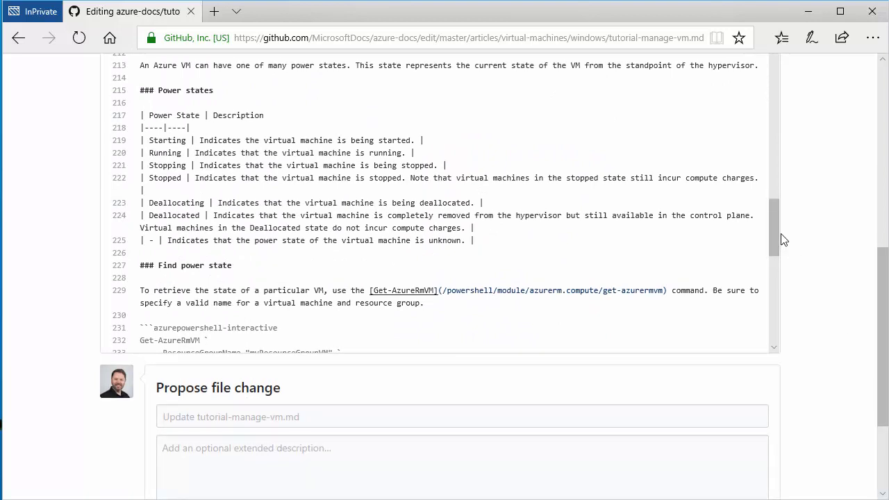
mouse_move(770, 236)
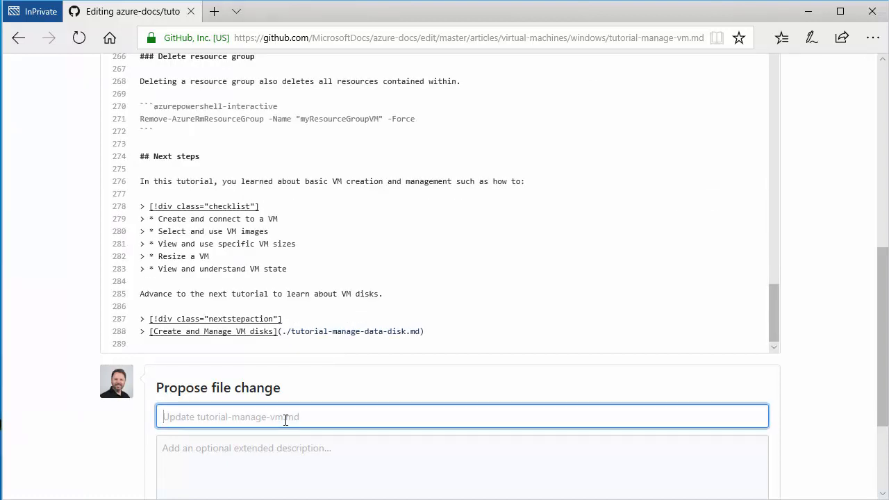
- Propose the file change with a title about the changed owner and a short description
text(Prope)
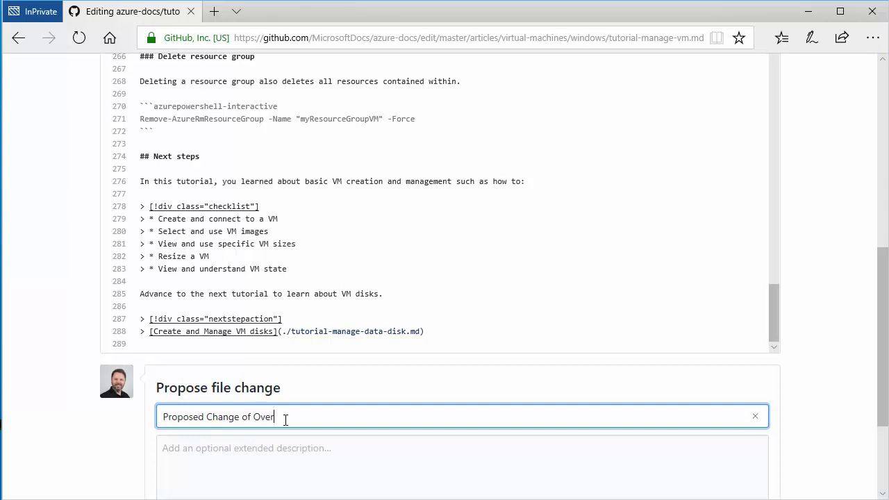
text(Changed)
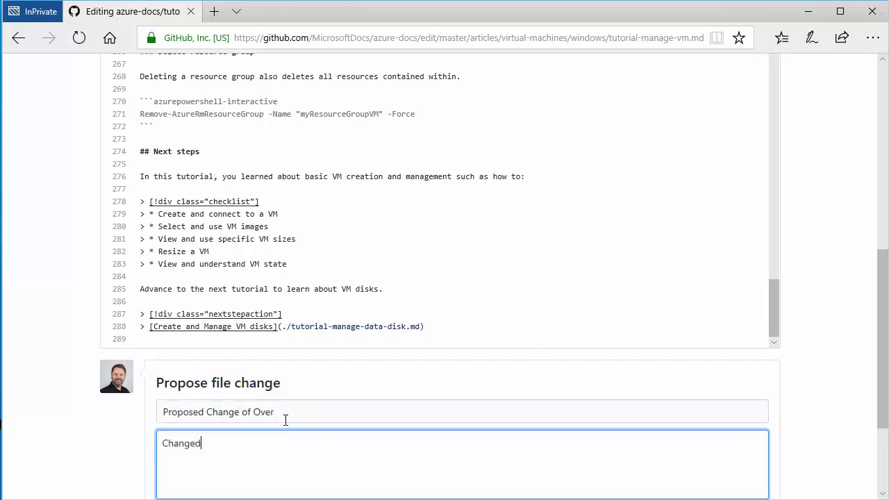
text(Ownd)
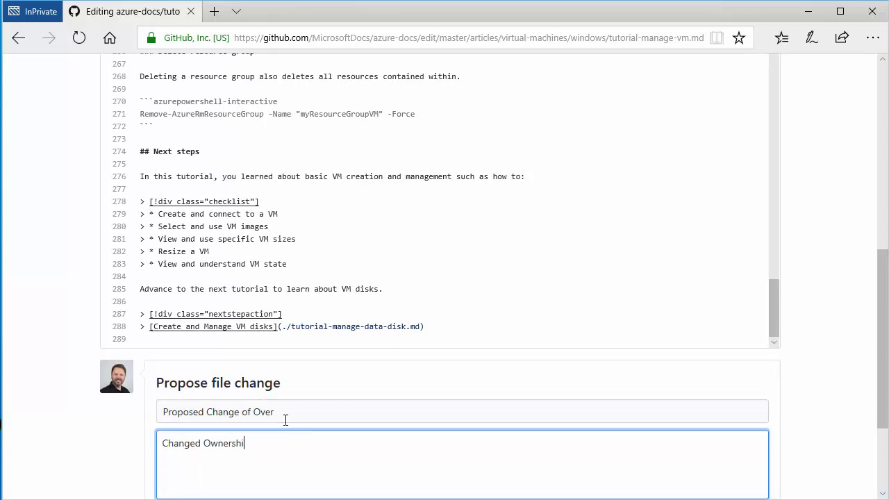
text(p)
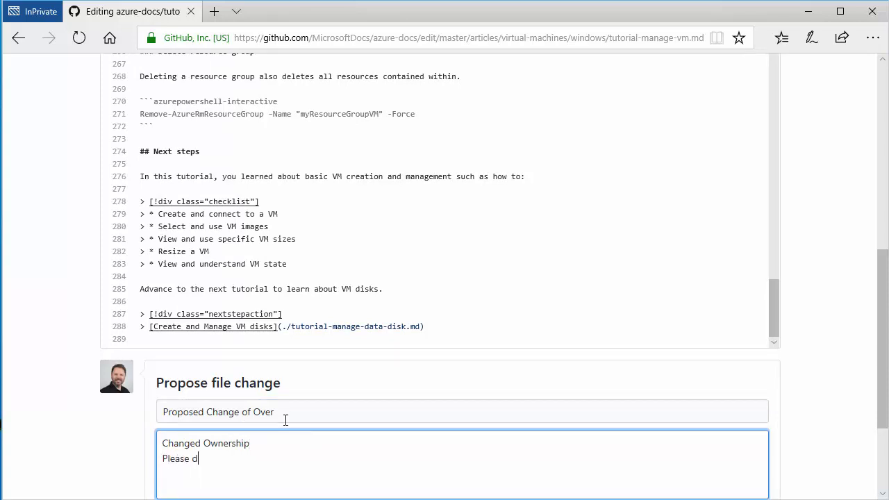
text(elete)
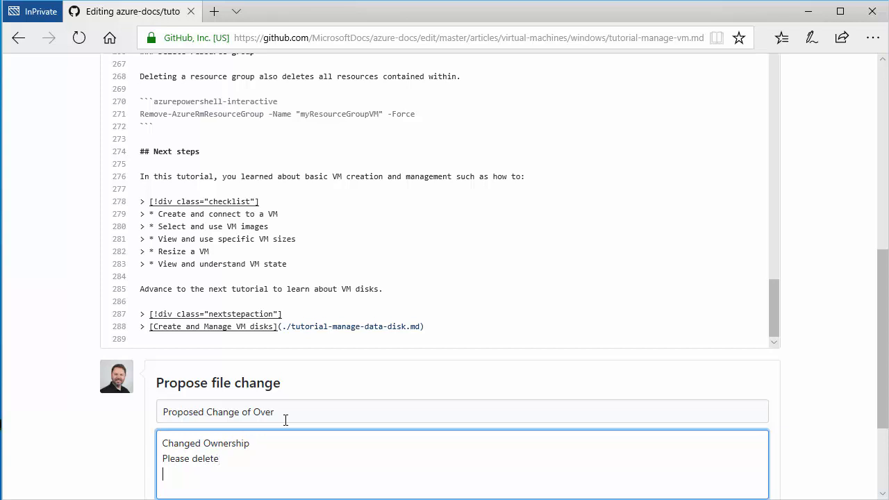
click(197, 387)
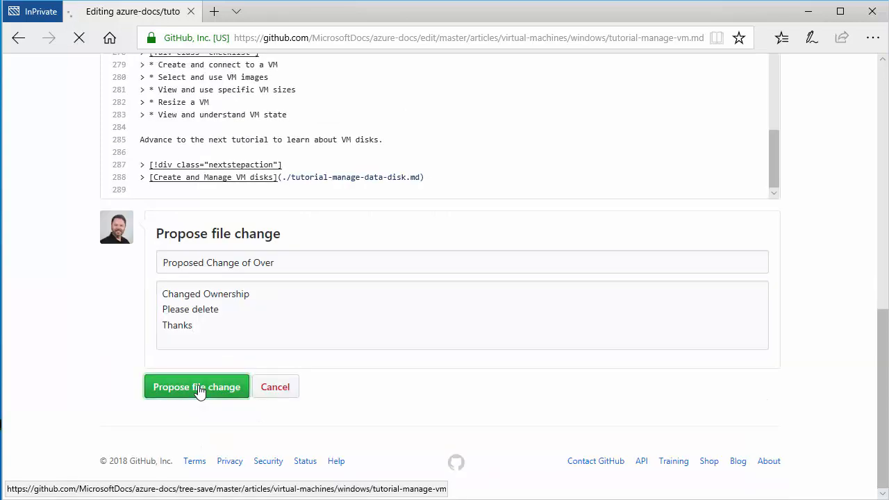
click(197, 387)
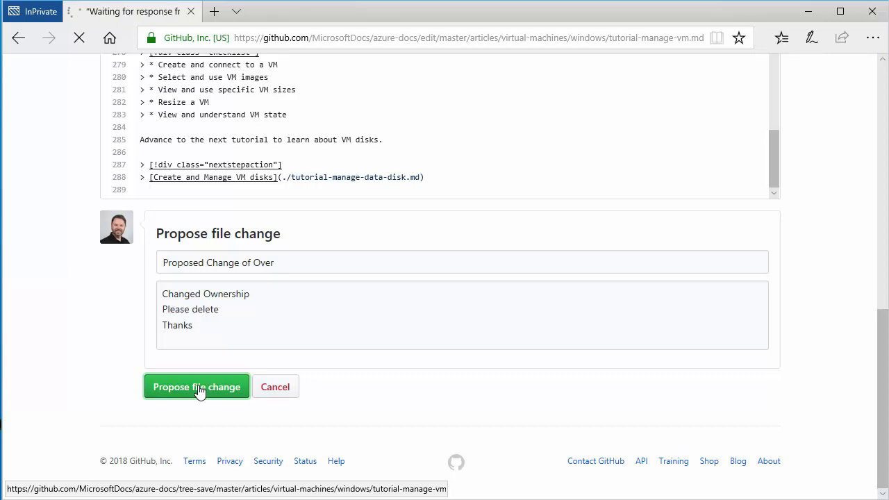
click(196, 386)
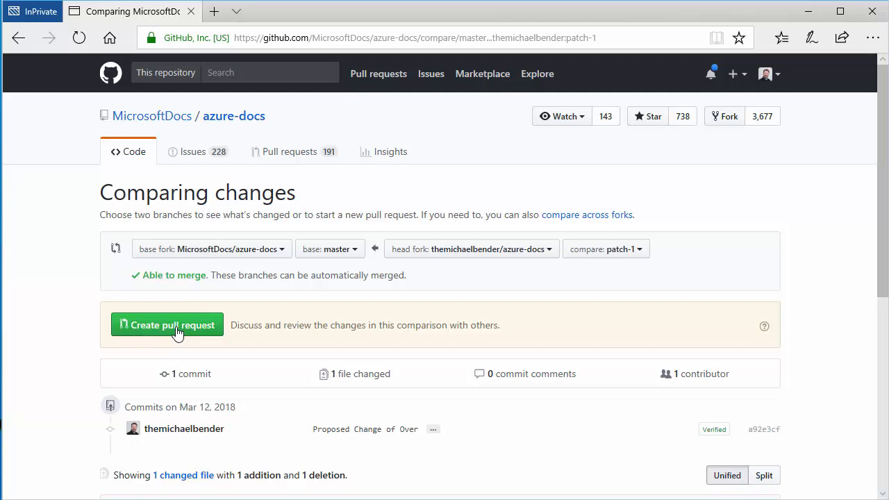
mouse_move(519, 324)
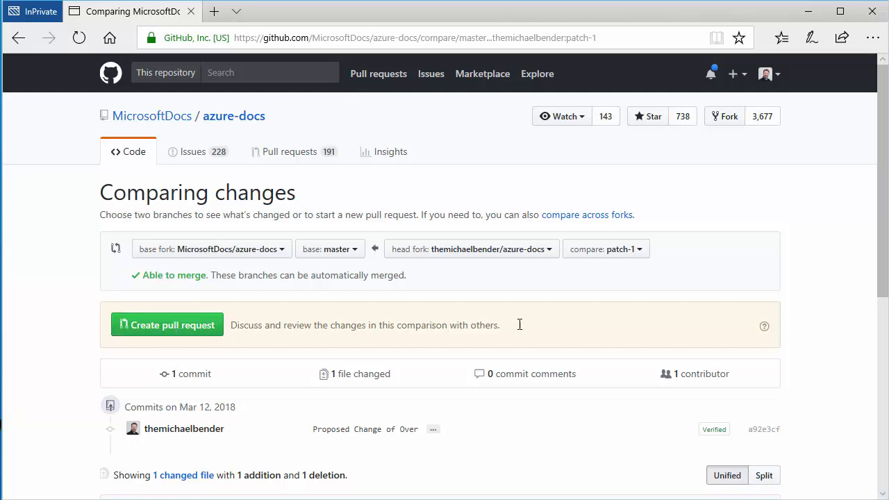
mouse_move(522, 330)
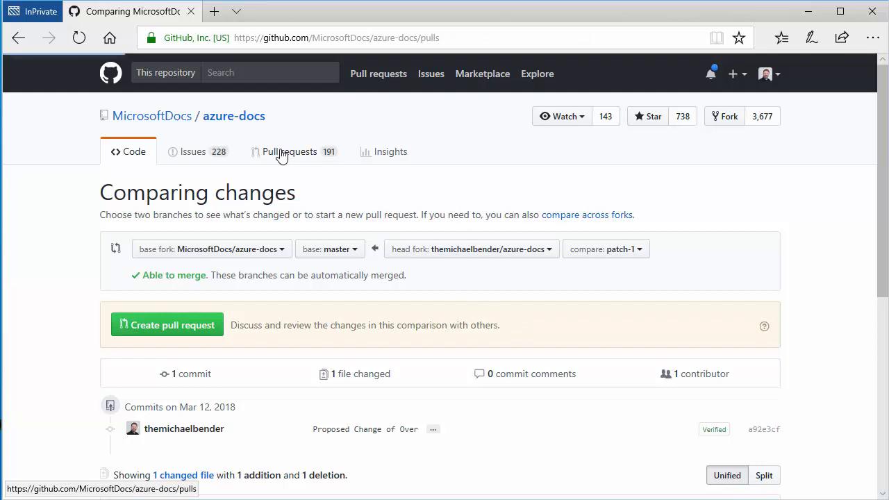
- Browse the repository's open pull requests list, then return to the Docs tutorial page
click(289, 151)
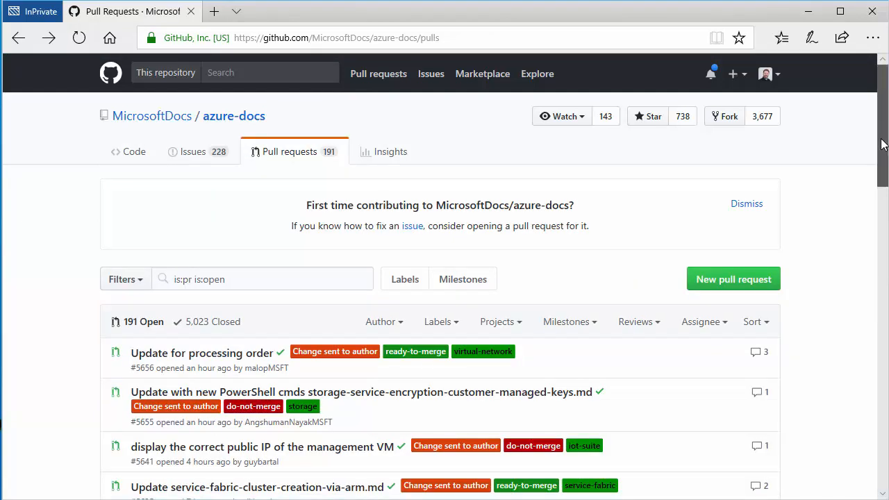
scroll(down, 3)
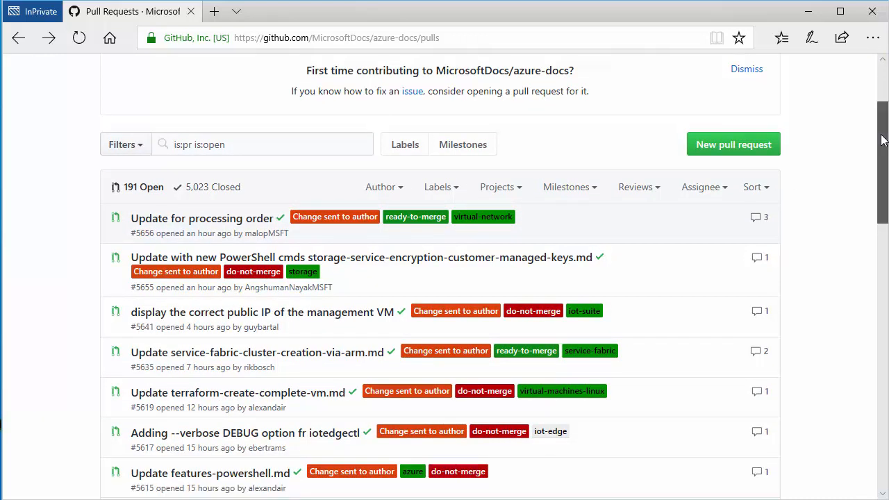
scroll(down, 3)
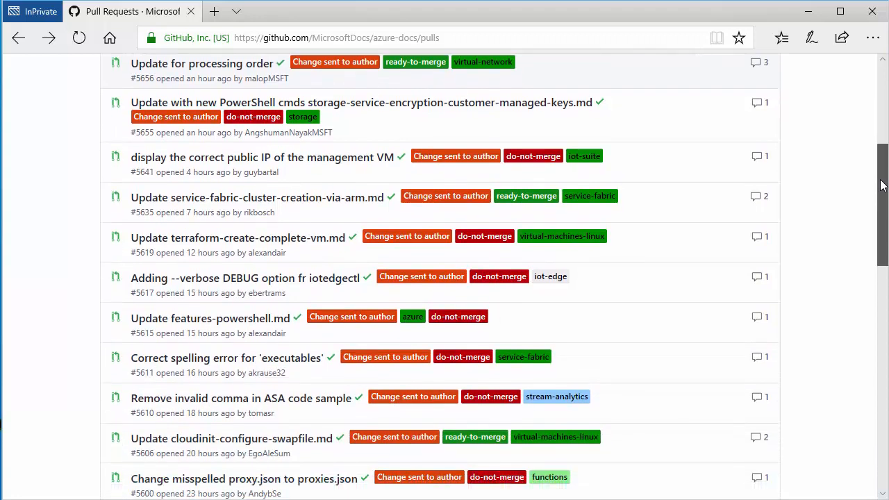
scroll(down, 3)
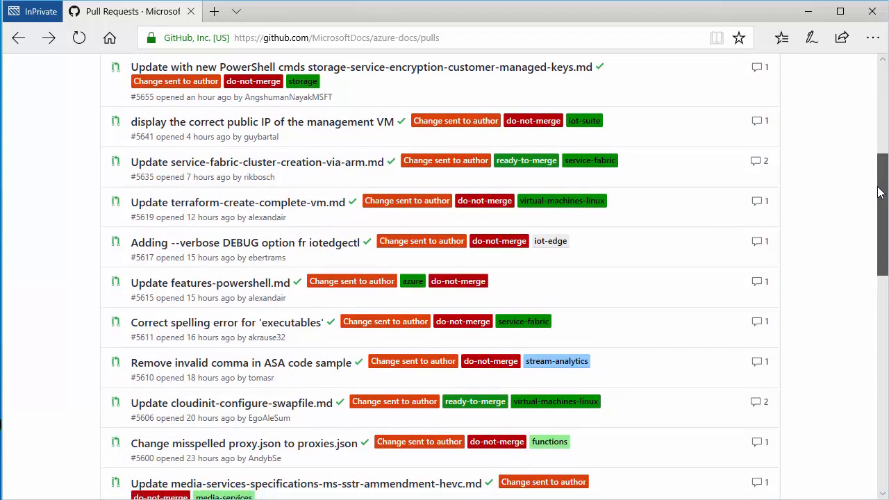
scroll(down, 3)
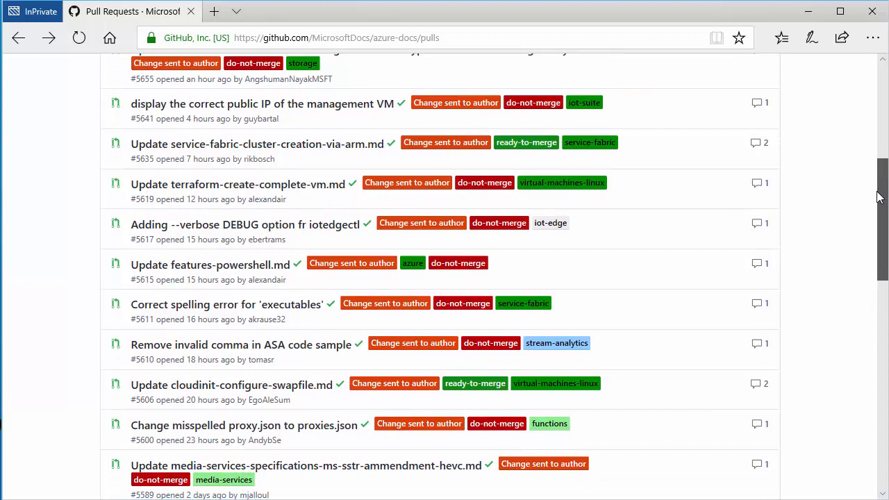
scroll(down, 3)
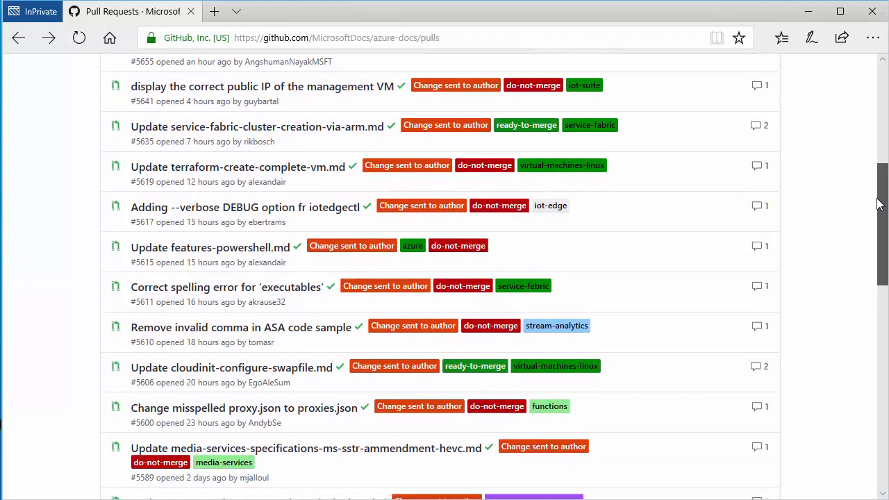
scroll(down, 3)
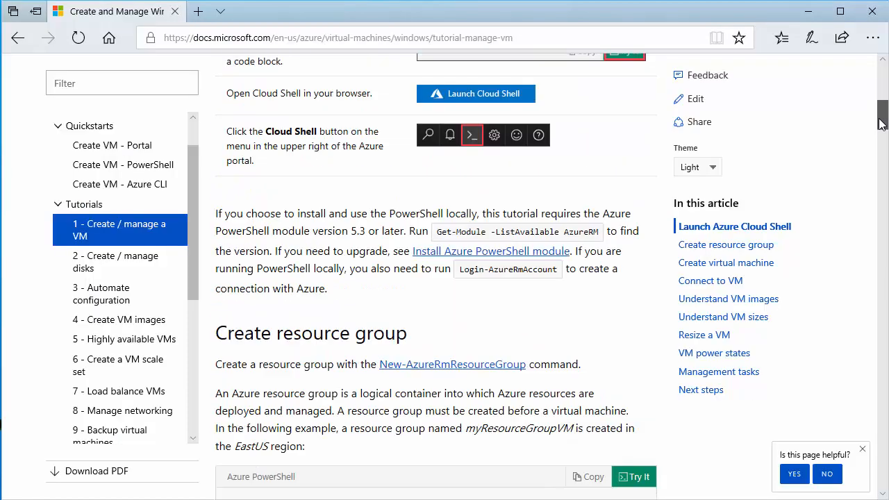
scroll(up, 3)
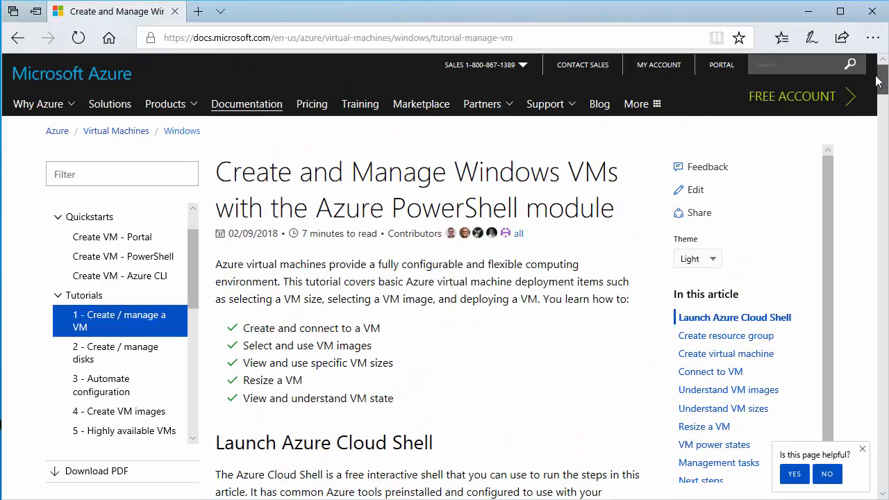